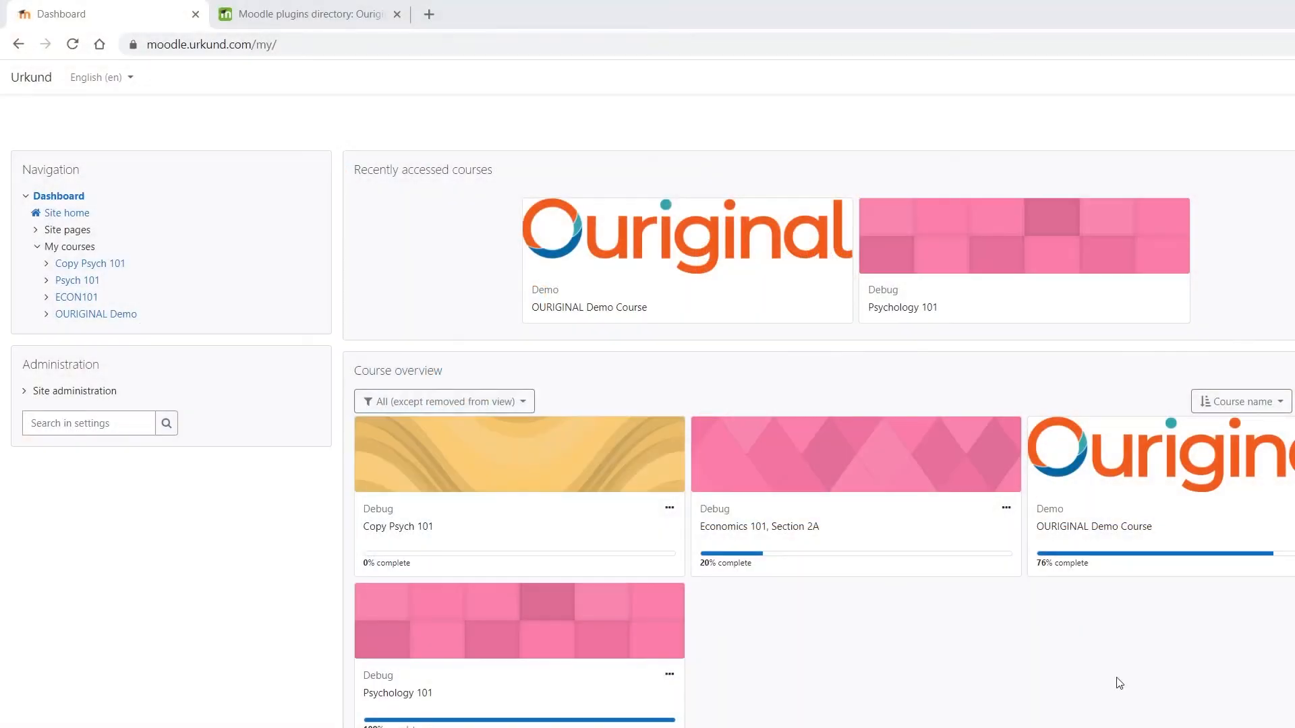
mouse_move(73, 406)
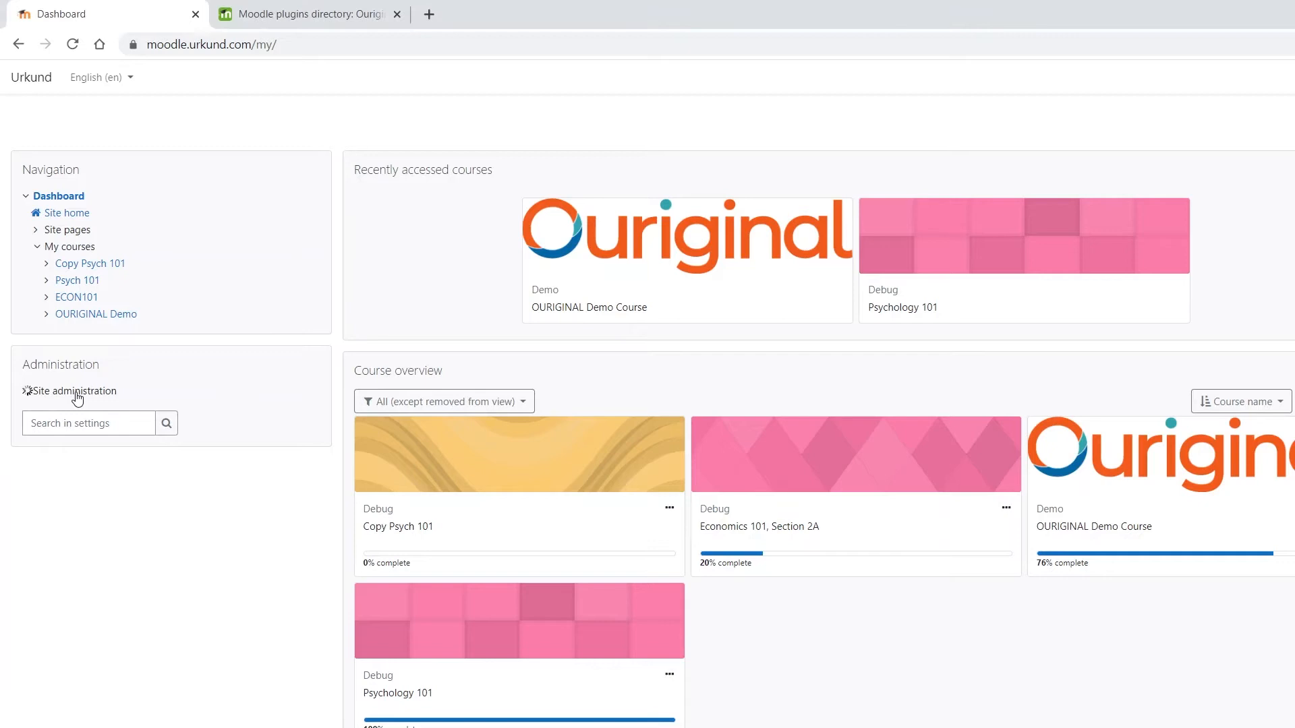
- Reach the Advanced features page under Site administration from the dashboard
click(75, 391)
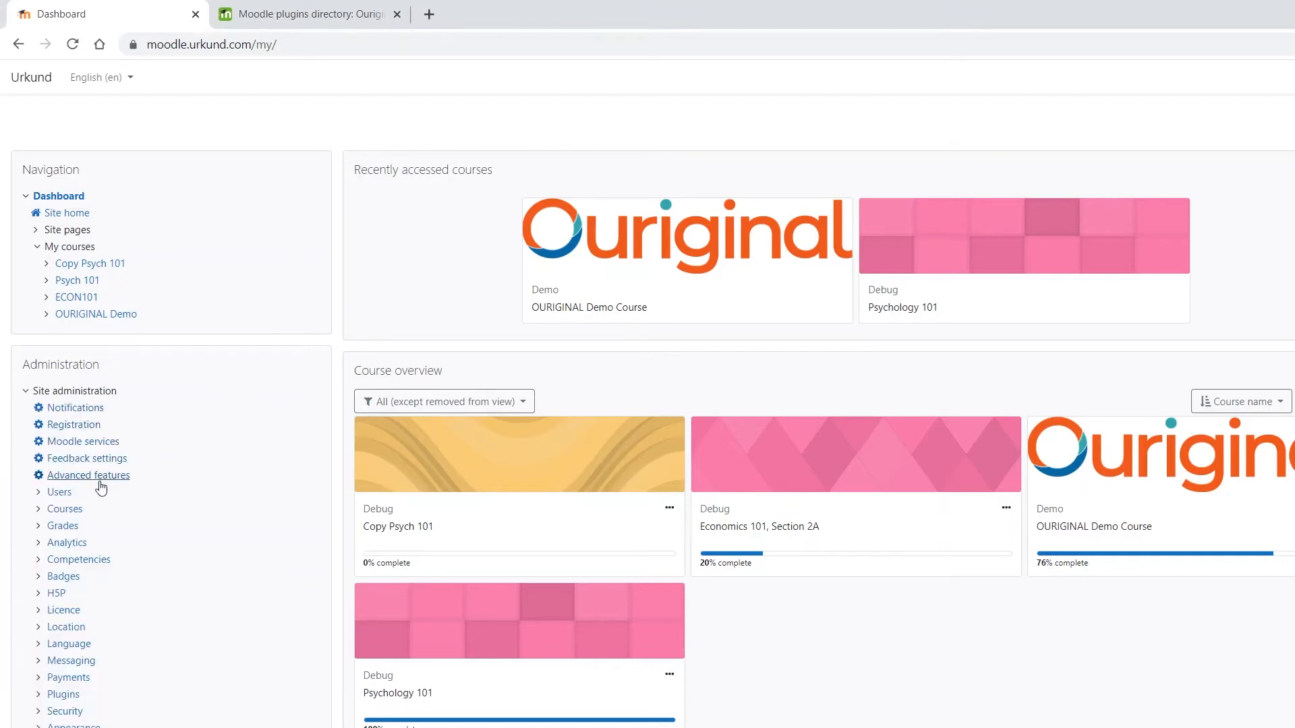
click(90, 475)
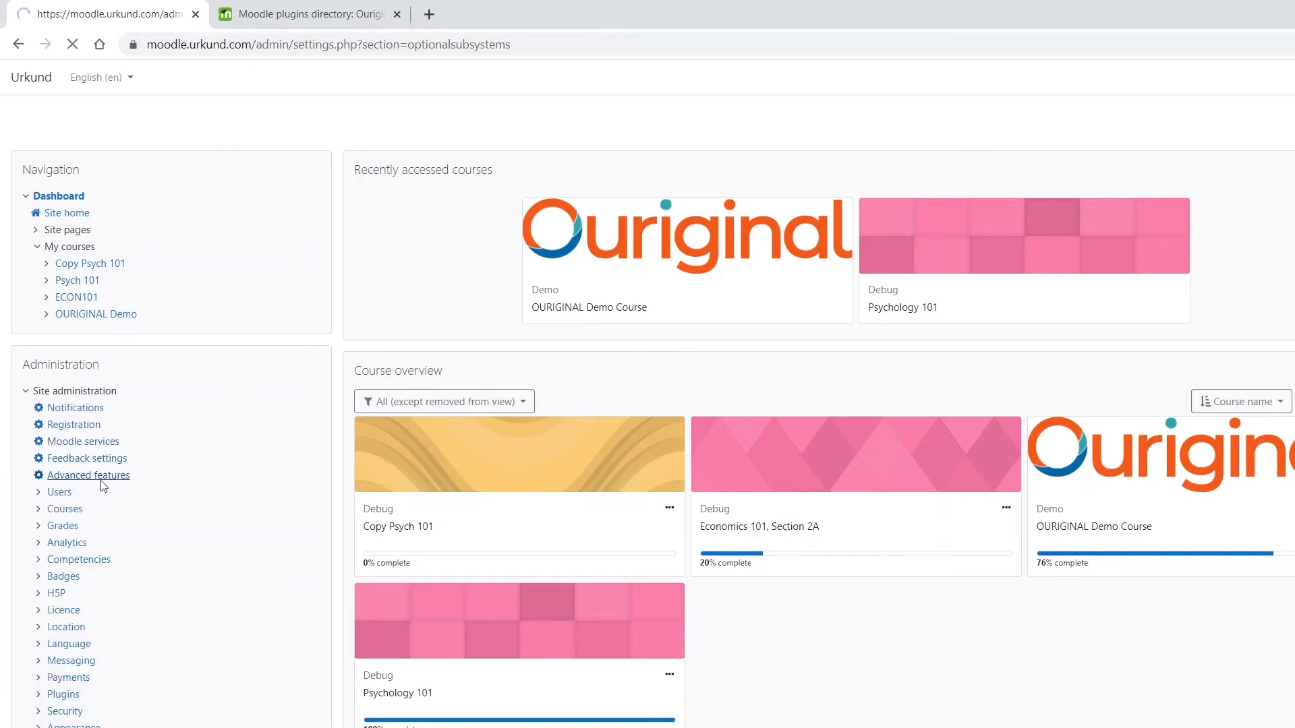
- Tick 'Enable plagiarism plugins' in Advanced features and save the changes
click(91, 475)
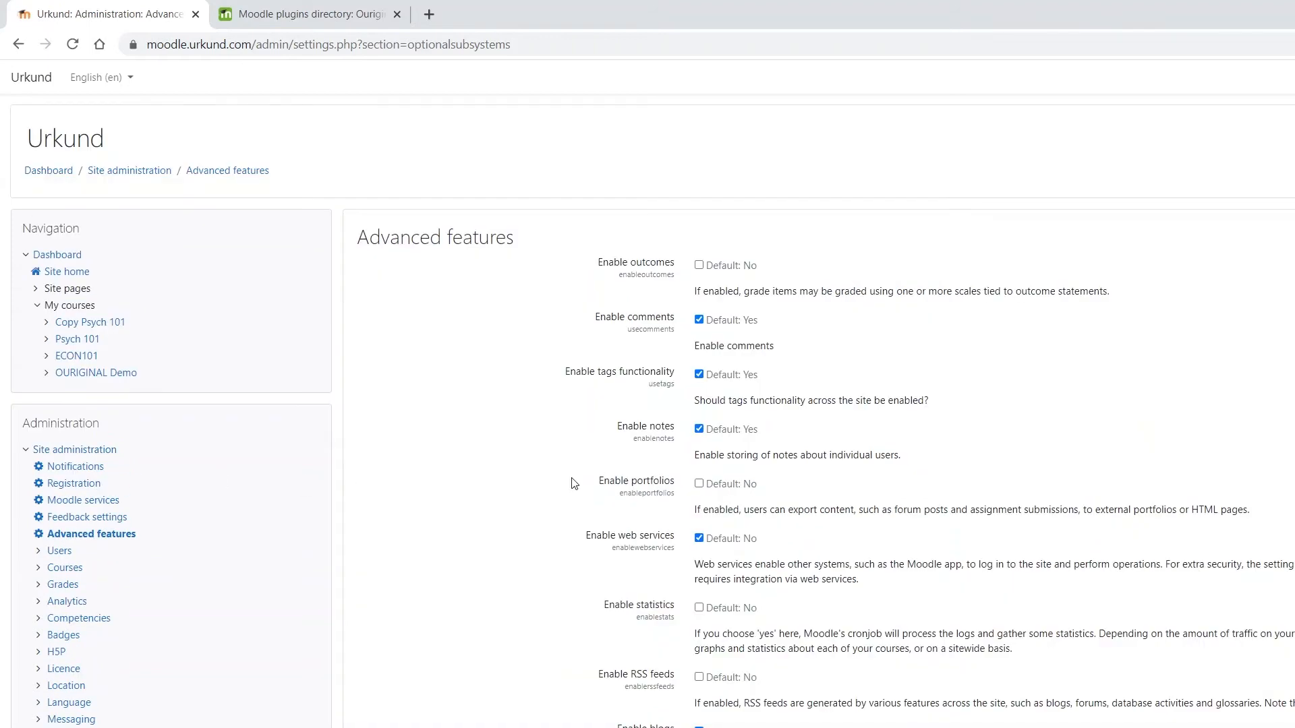
scroll(down, 3)
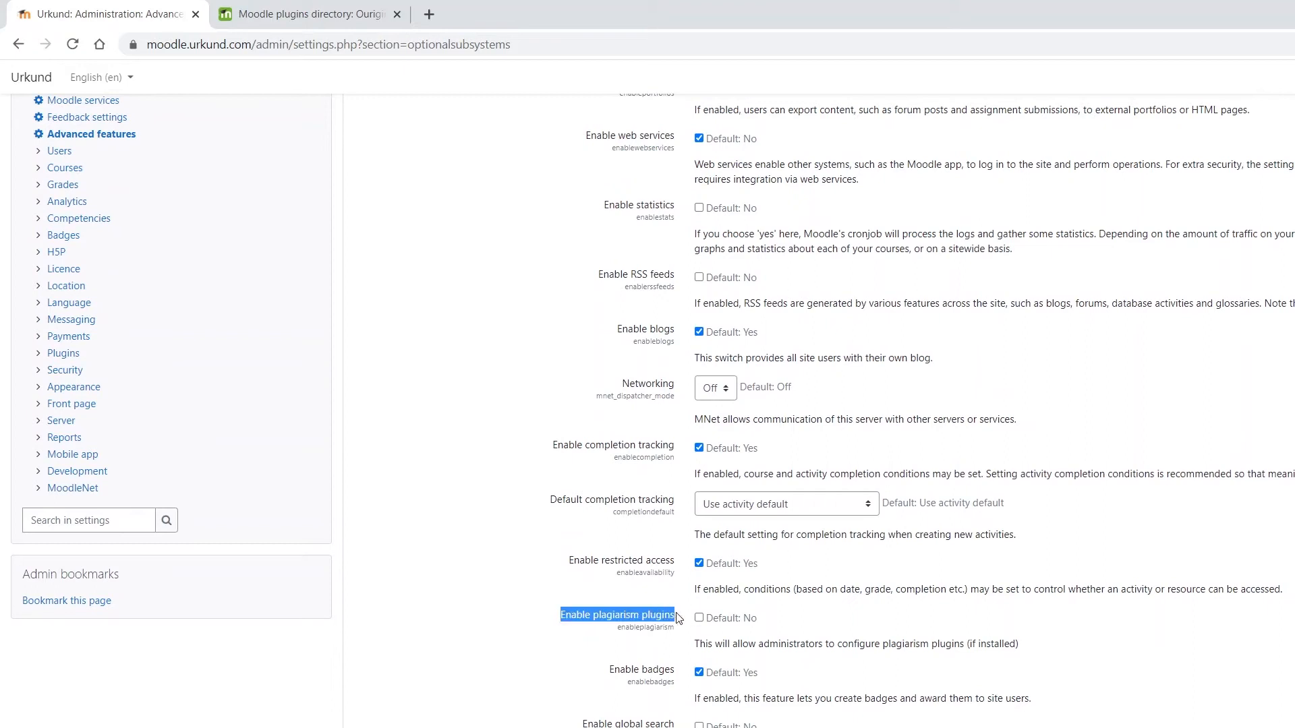
click(699, 618)
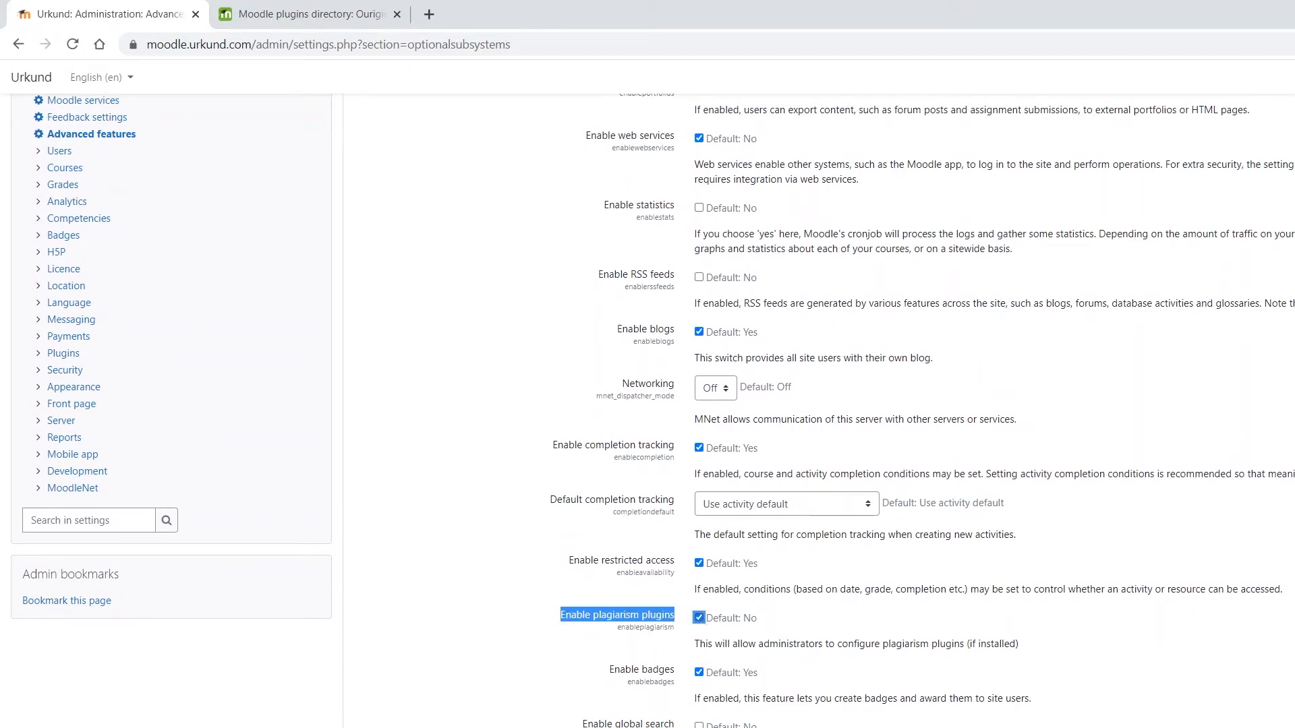
click(700, 617)
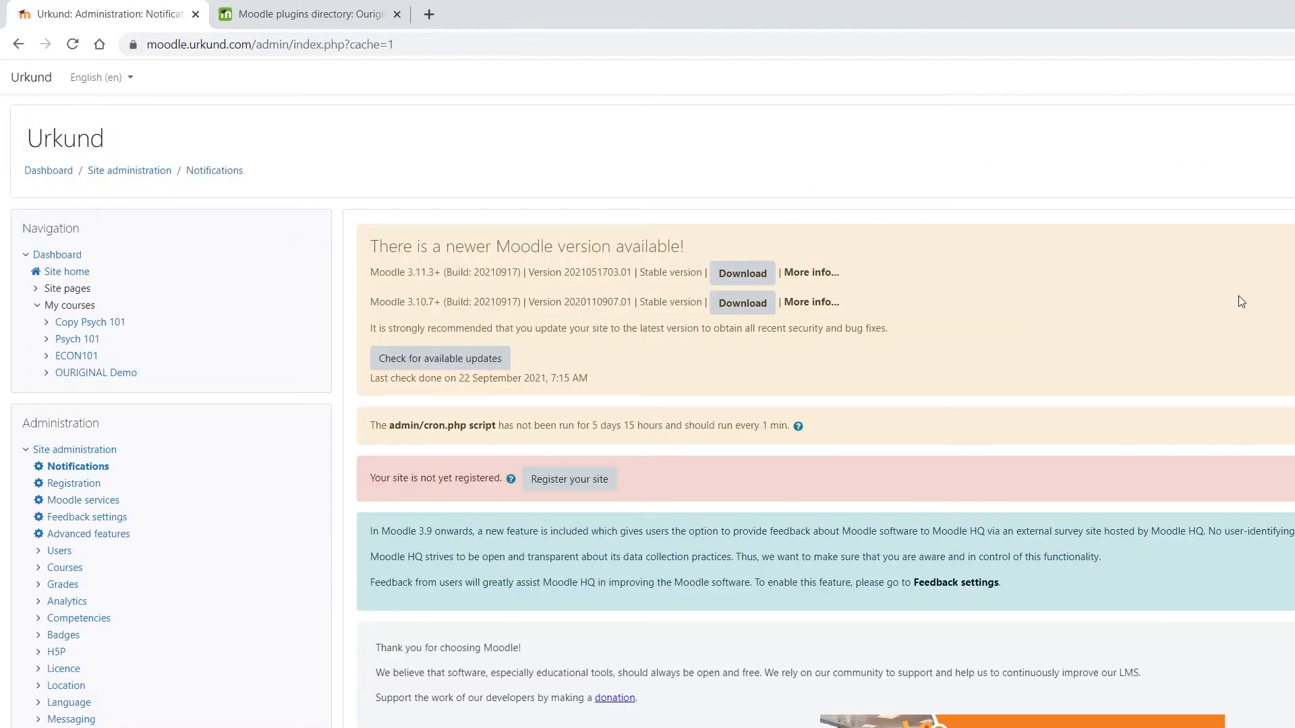
- Reach the 'Category: Plagiarism' page under Site administration > Plugins
scroll(down, 3)
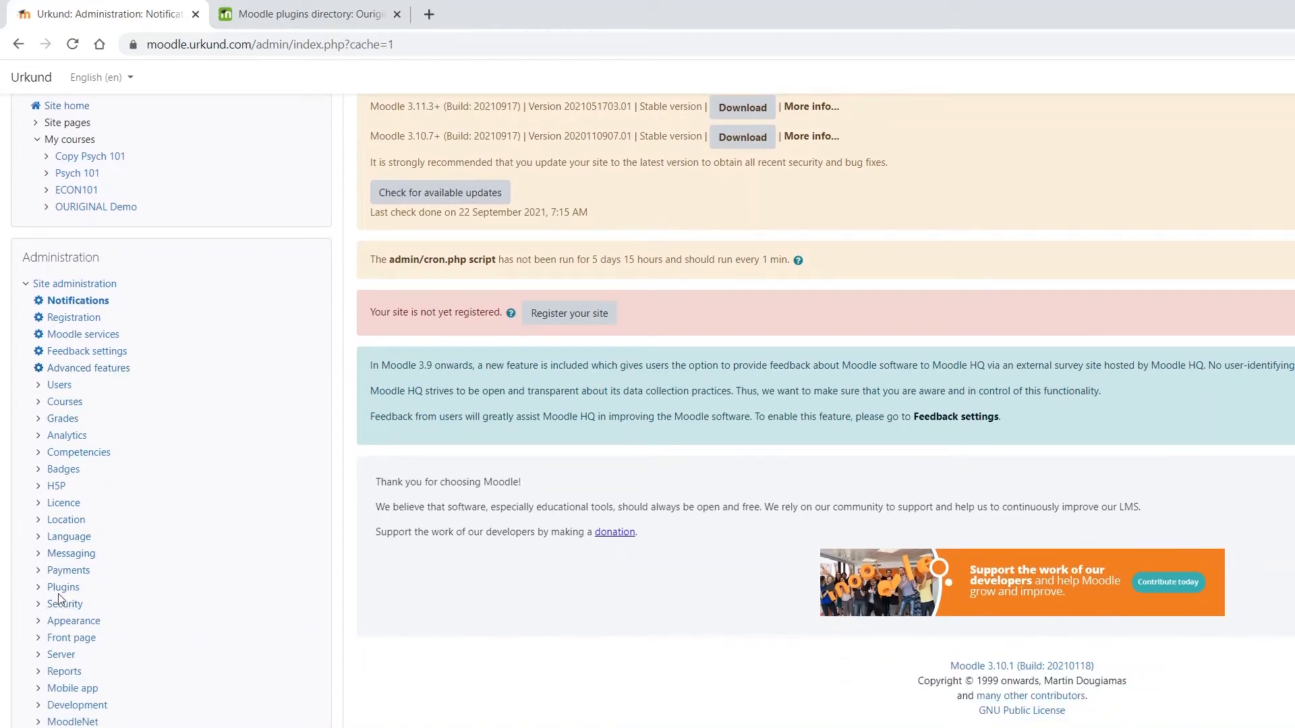
click(64, 587)
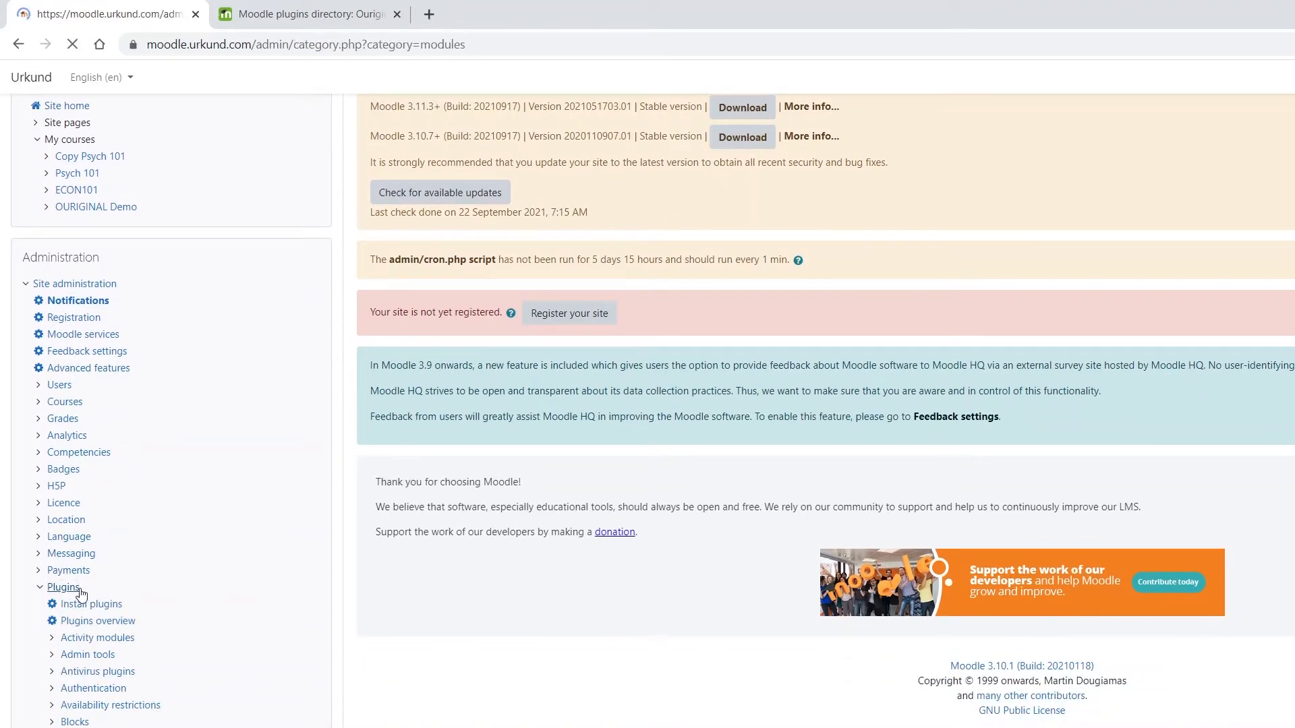
click(63, 587)
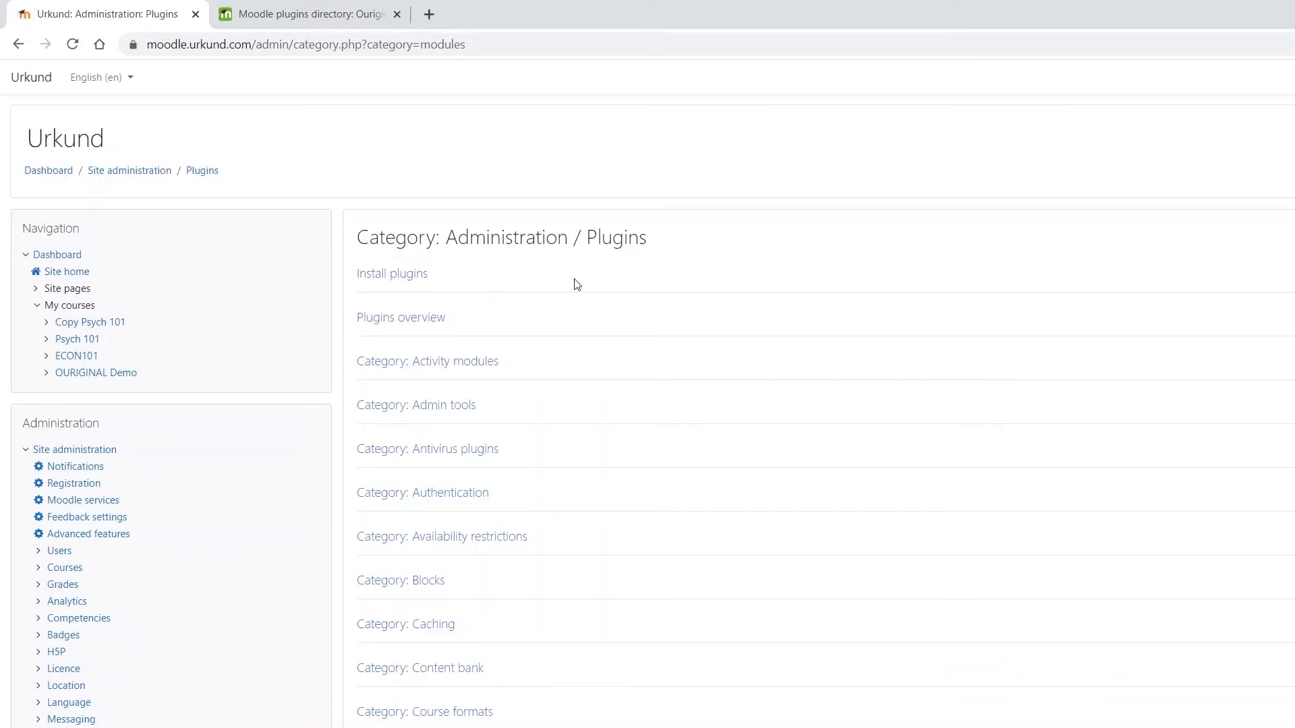
scroll(down, 3)
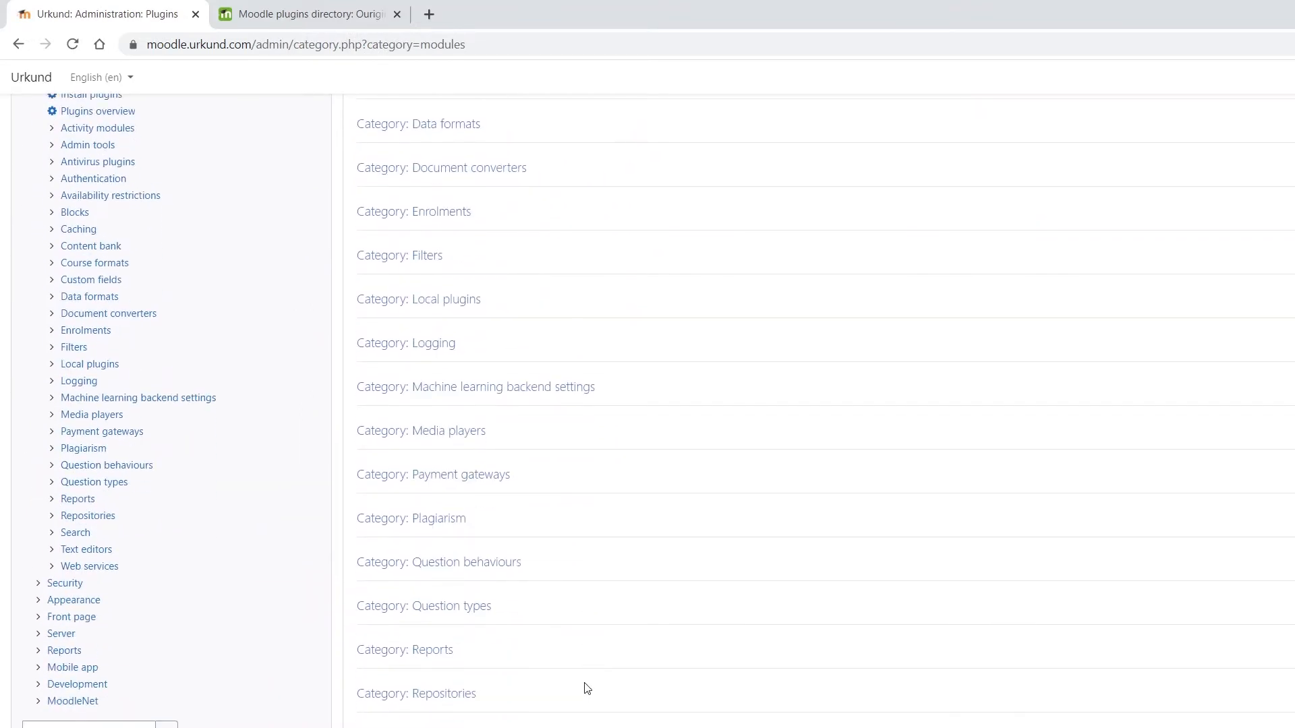
mouse_move(410, 518)
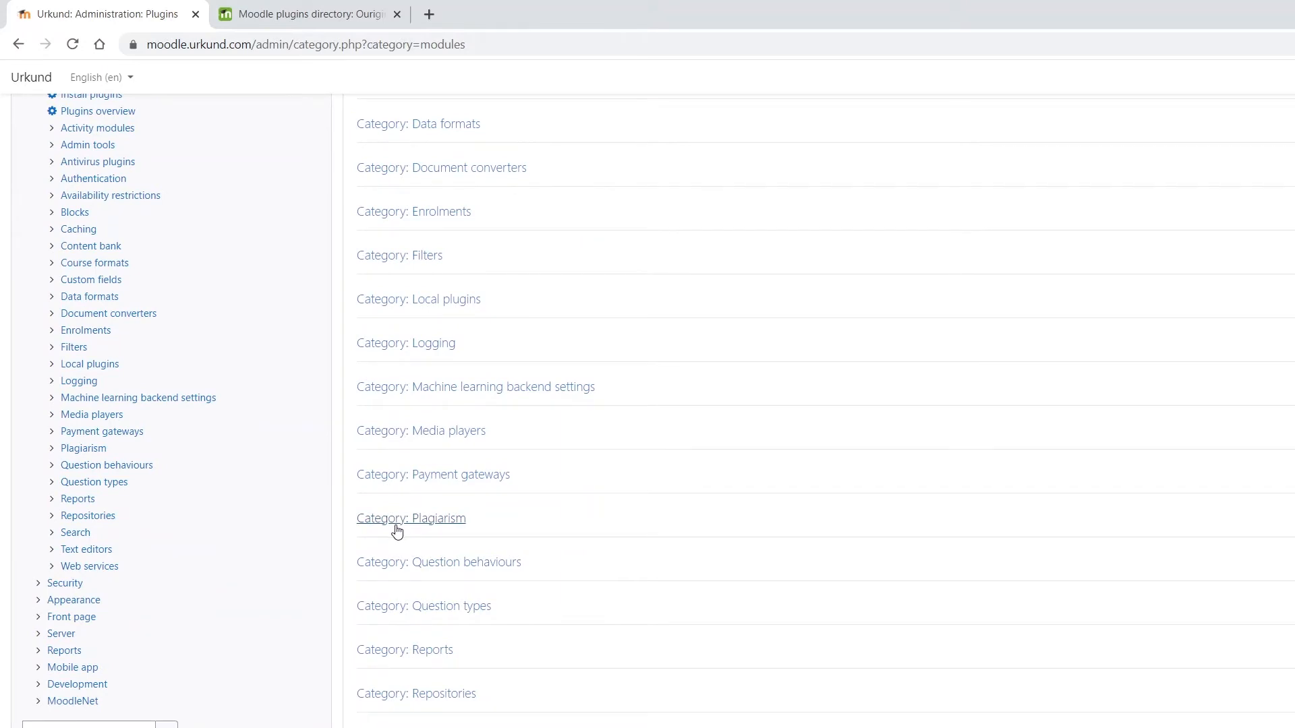
click(410, 518)
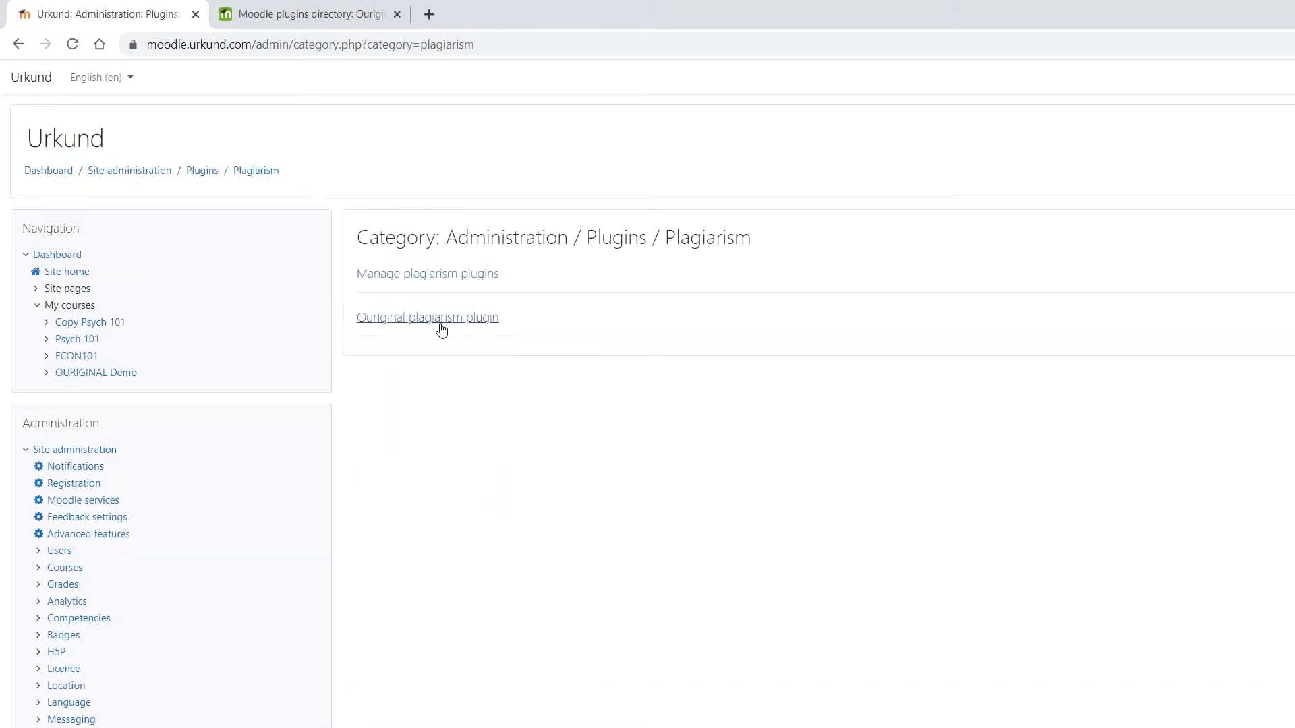
- Review the Ouriginal plugin's integration address, credentials and Unit ID fields
click(428, 317)
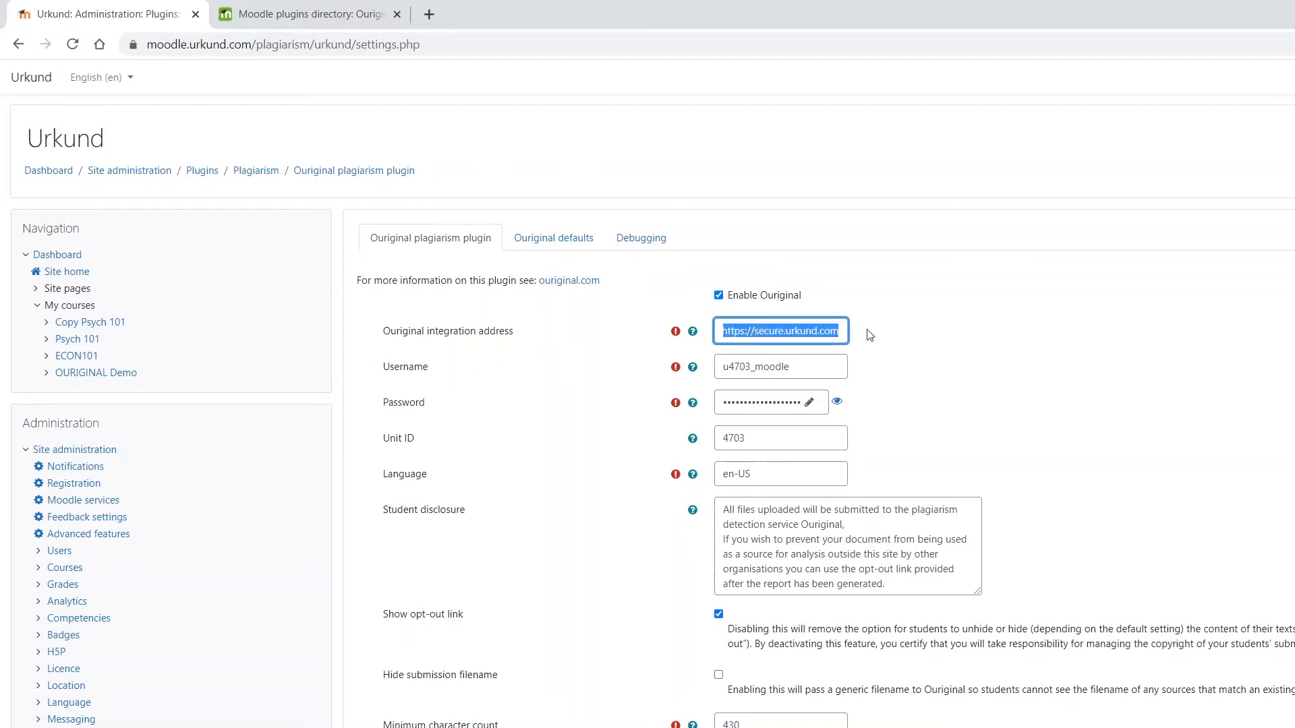
mouse_move(900, 362)
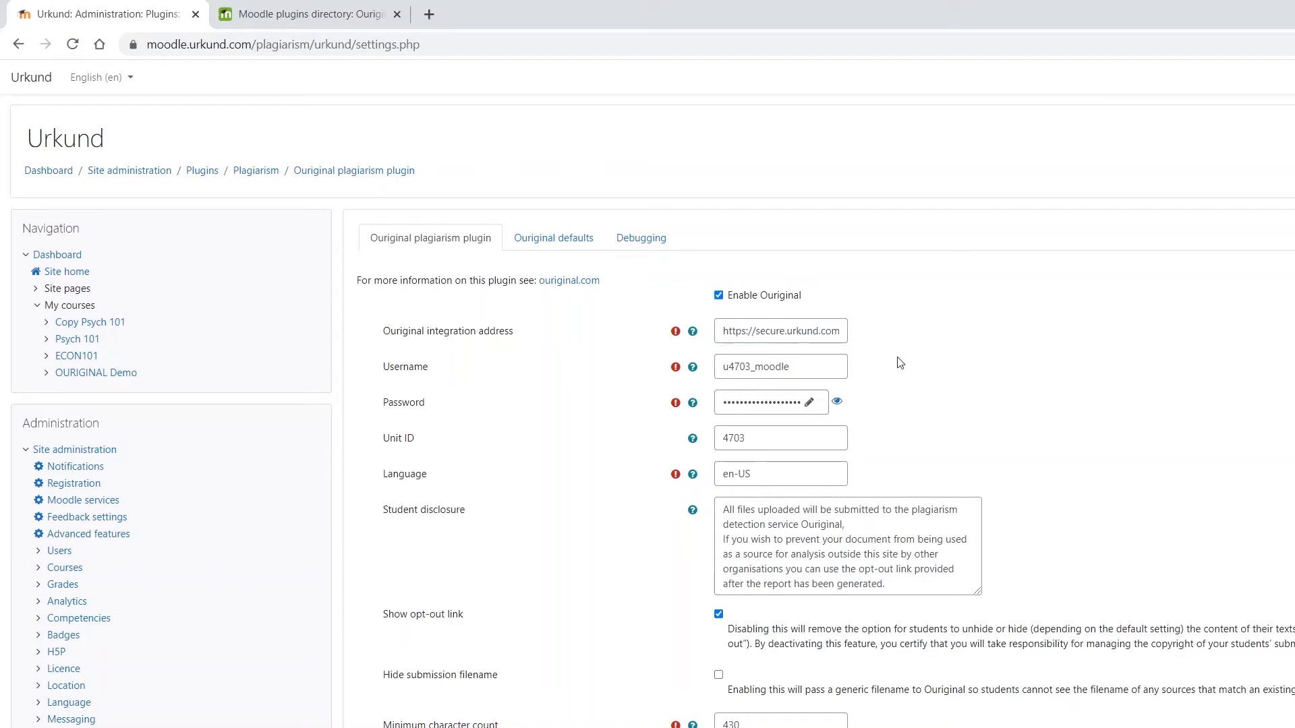
double_click(406, 366)
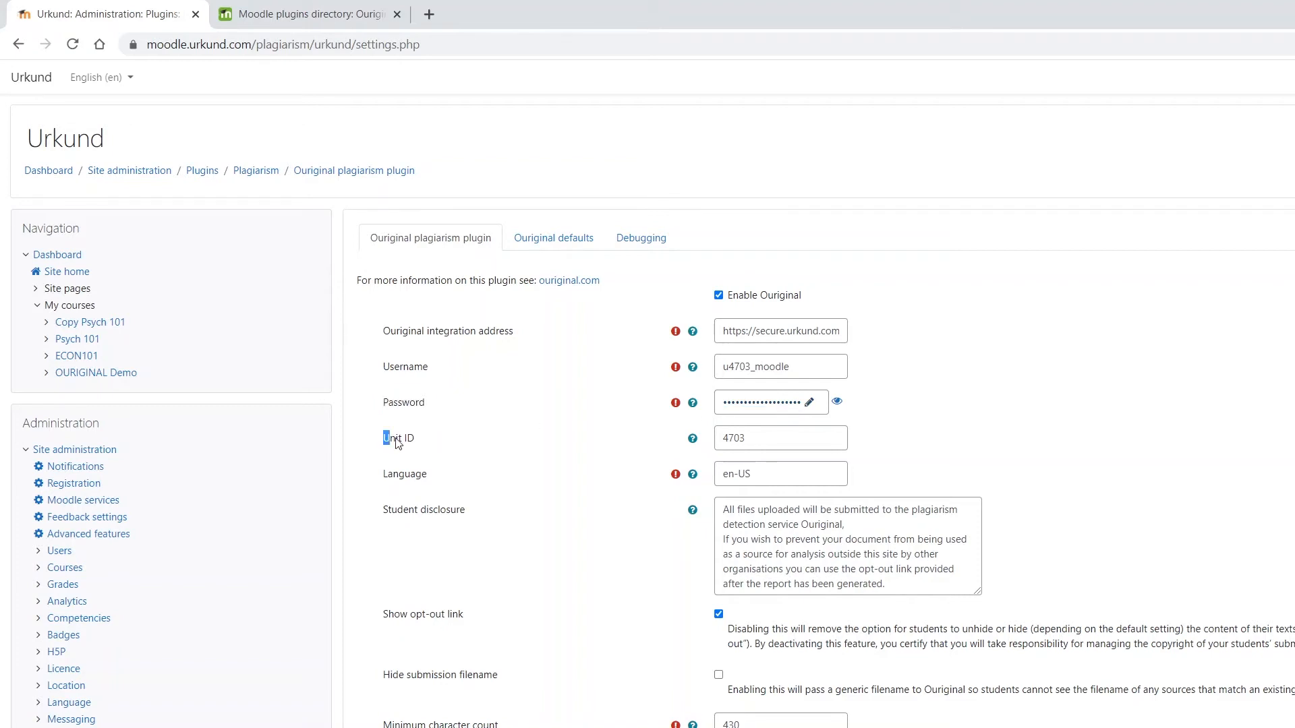
double_click(398, 437)
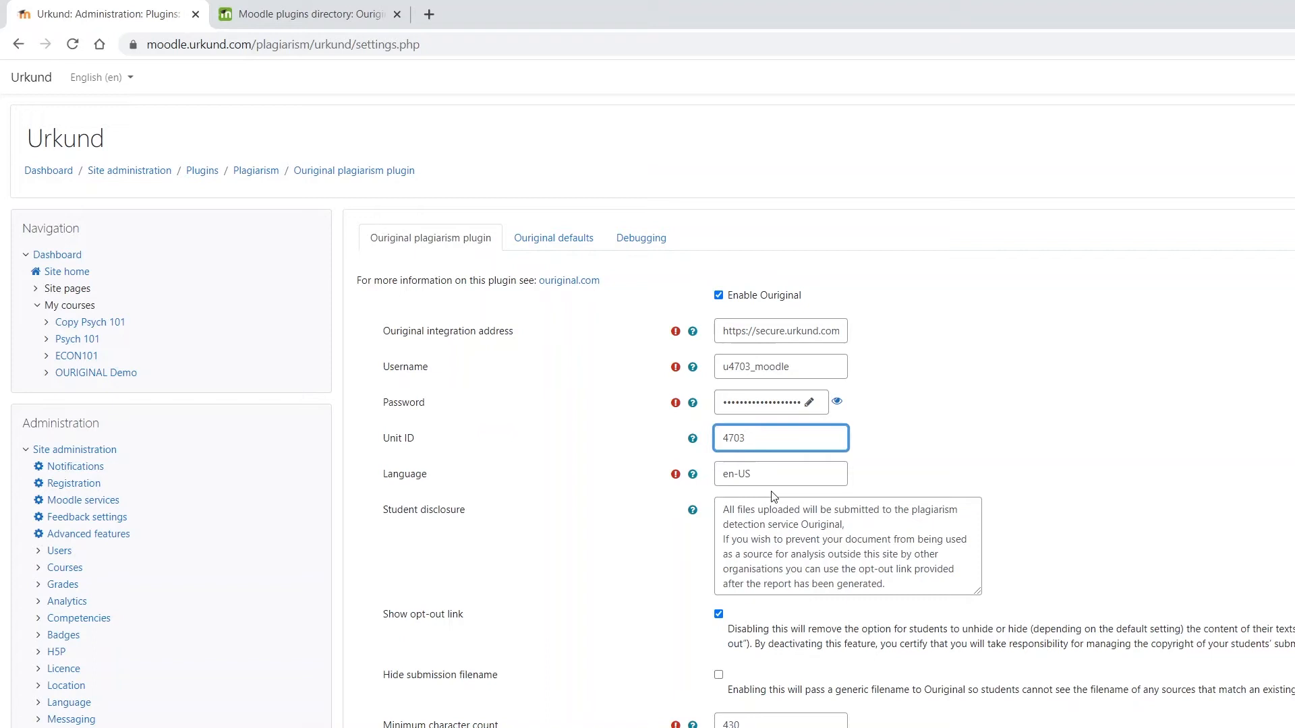
scroll(down, 3)
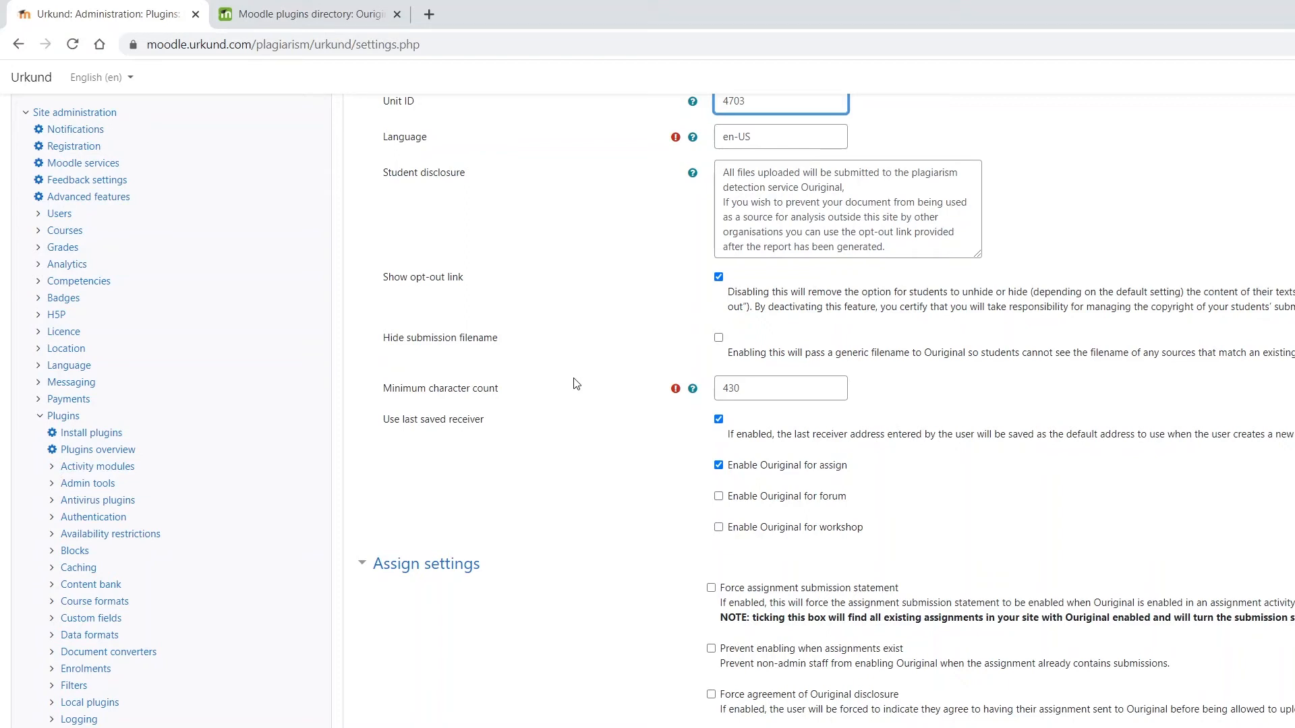
- Save the Ouriginal settings with minimum character count 430 and Ouriginal enabled for assign
double_click(419, 389)
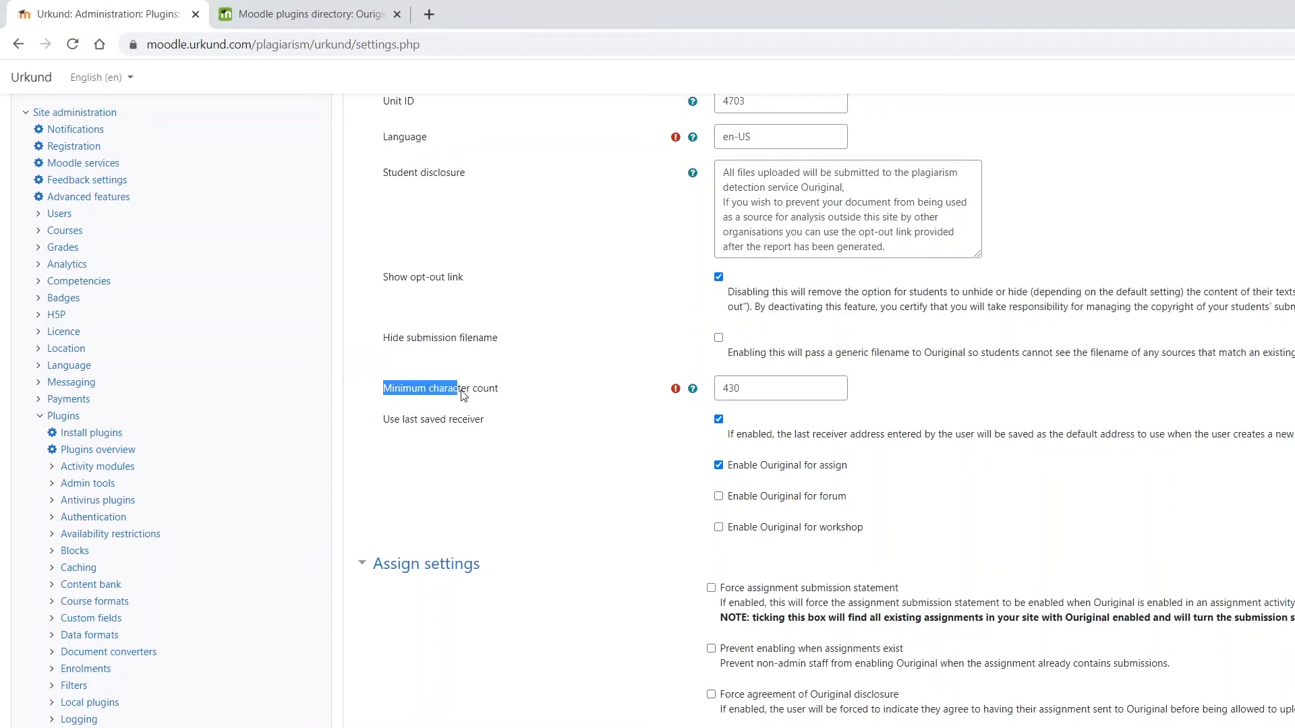
click(780, 388)
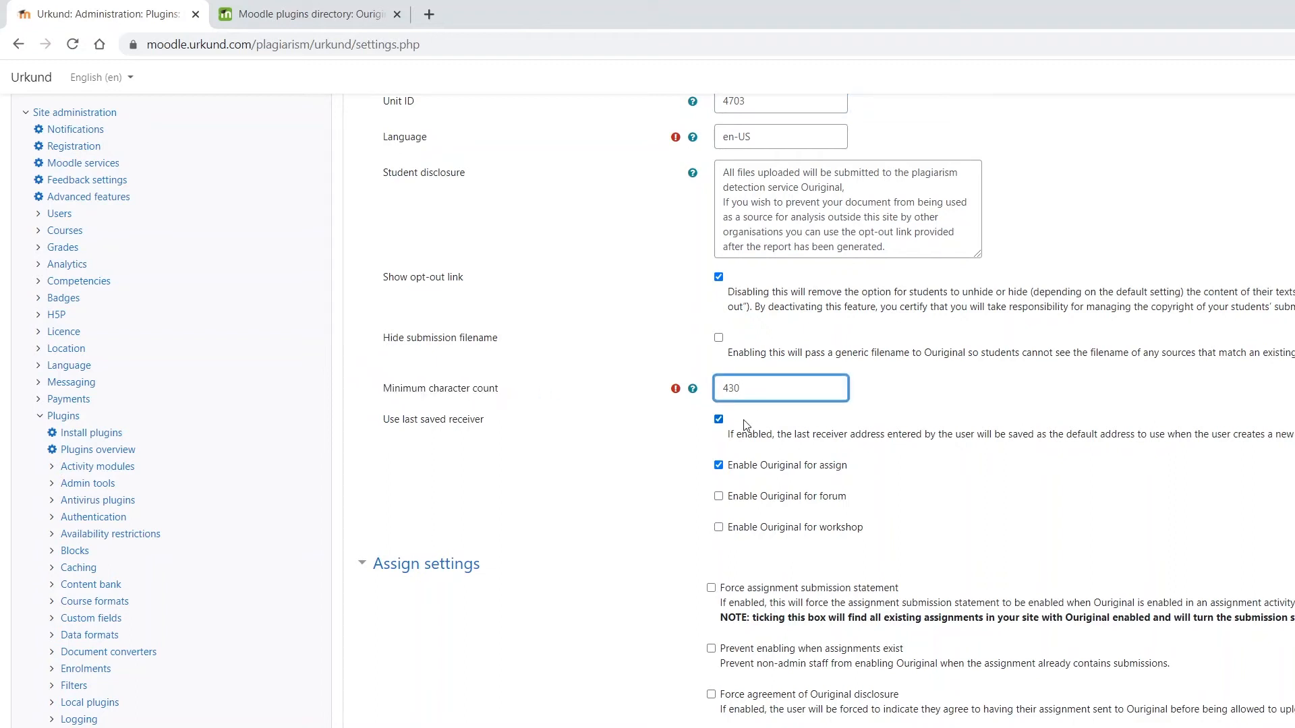
mouse_move(601, 436)
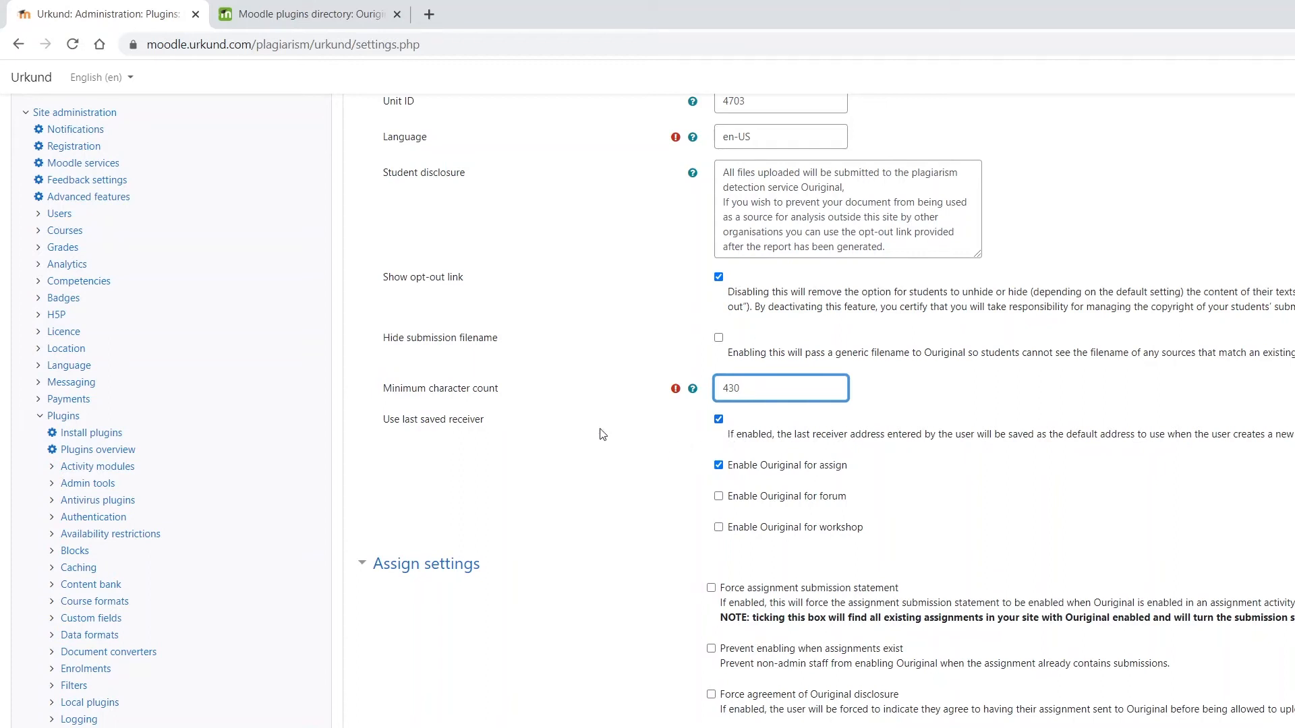
mouse_move(354, 389)
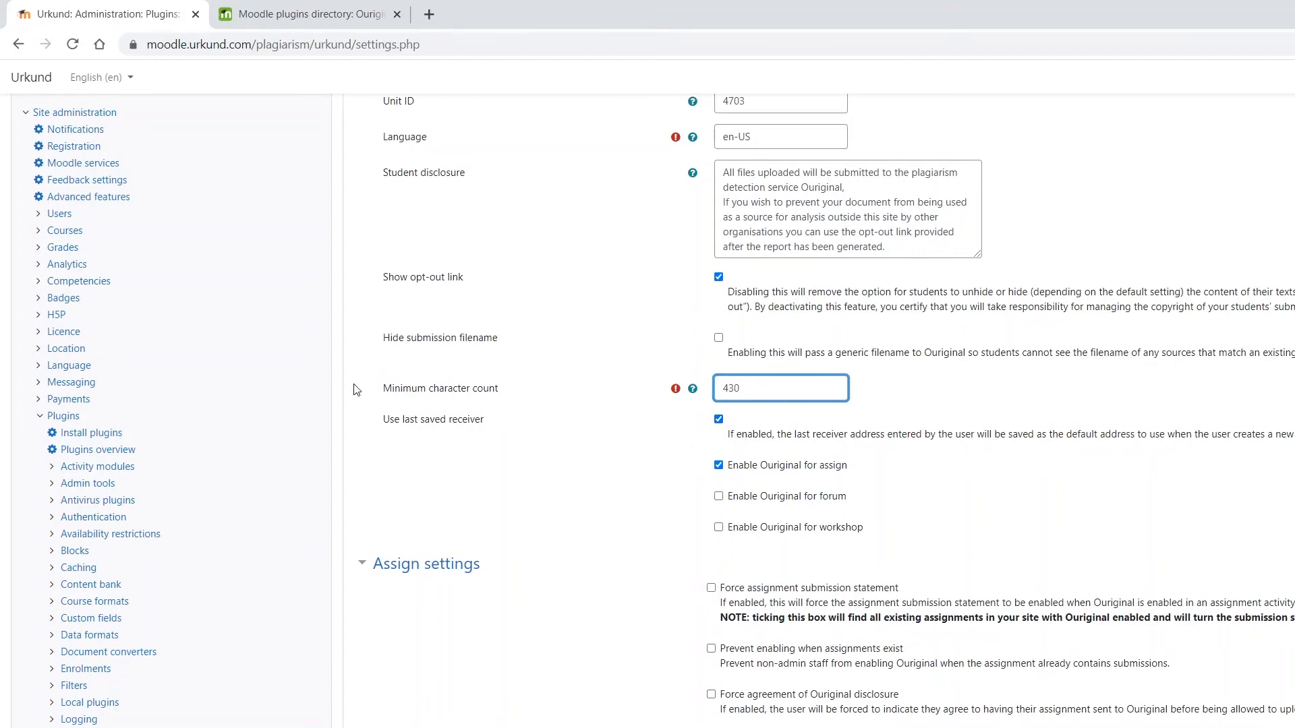
double_click(432, 418)
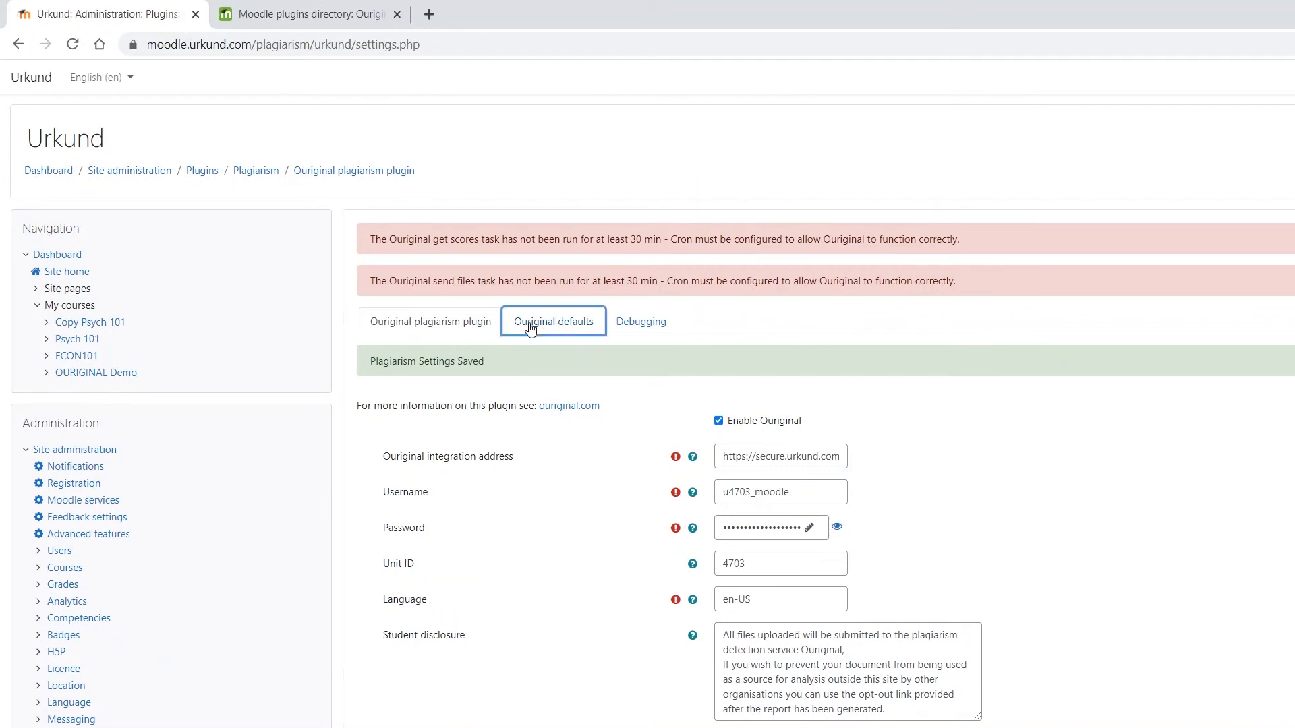
- In Ouriginal defaults, keep Enable Ouriginal at Yes and similarity score and report shown Always
click(553, 321)
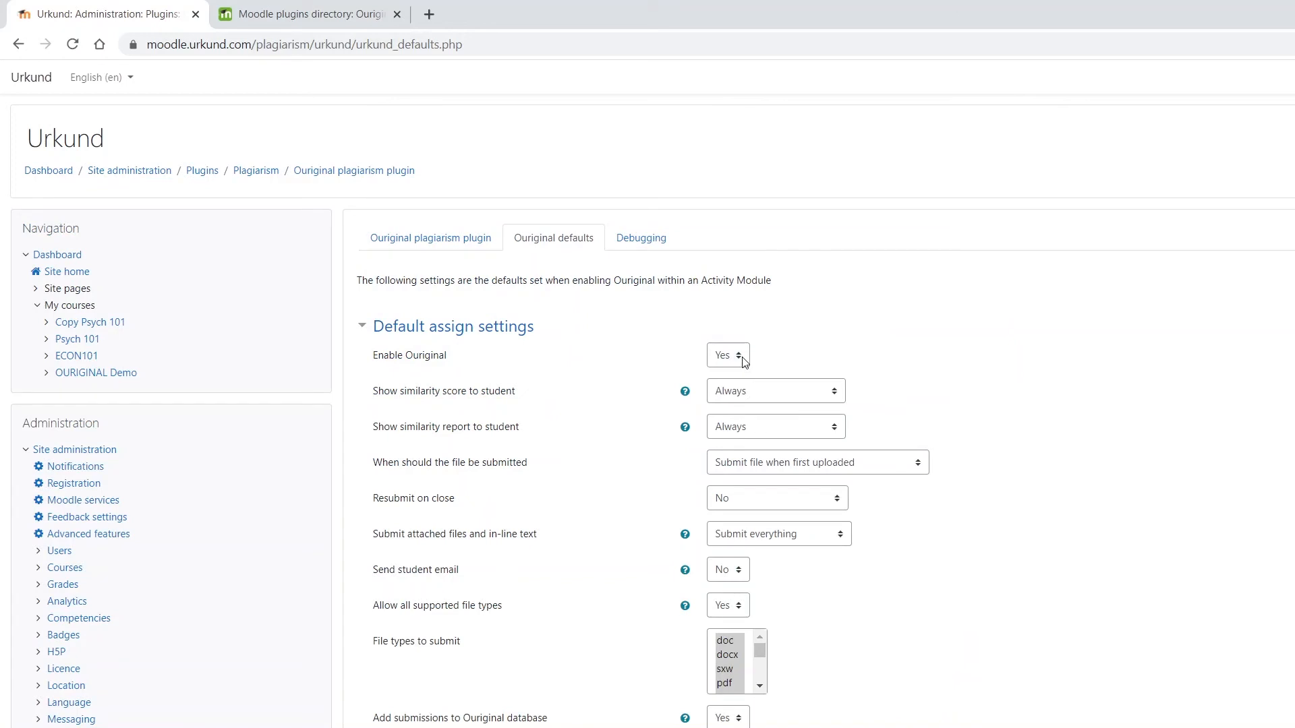
click(725, 354)
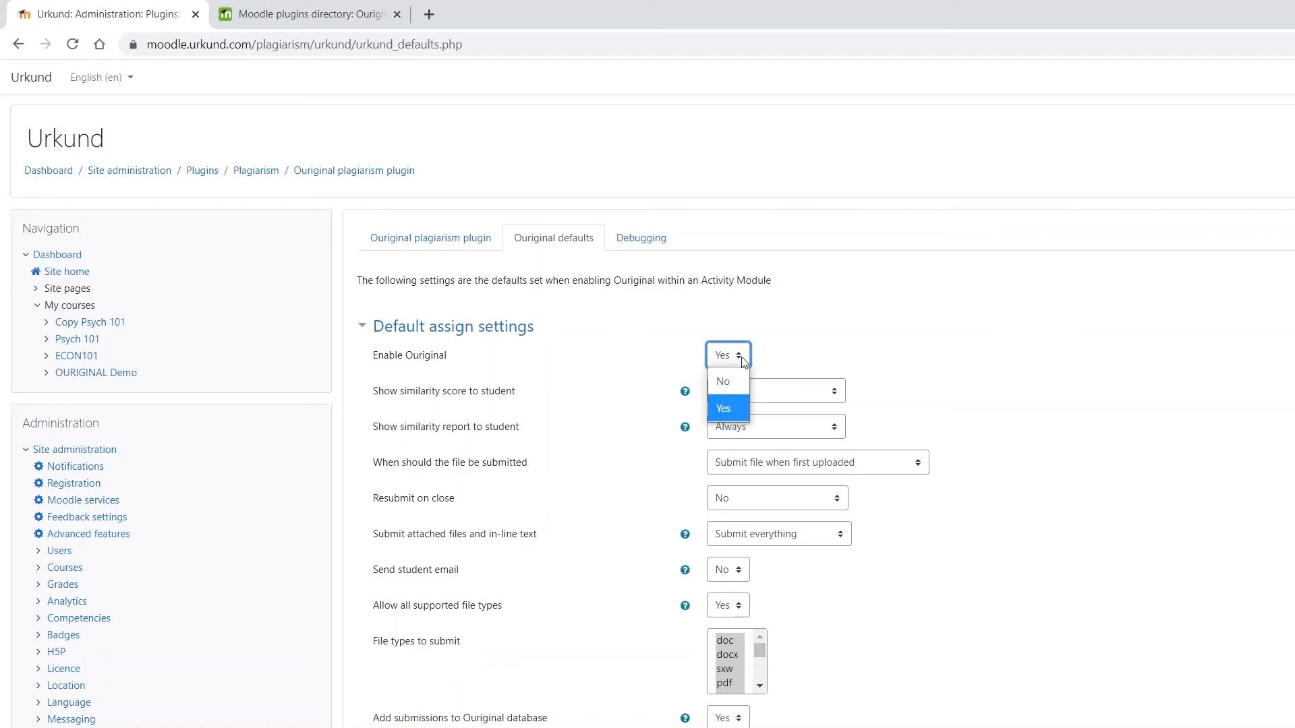
click(725, 407)
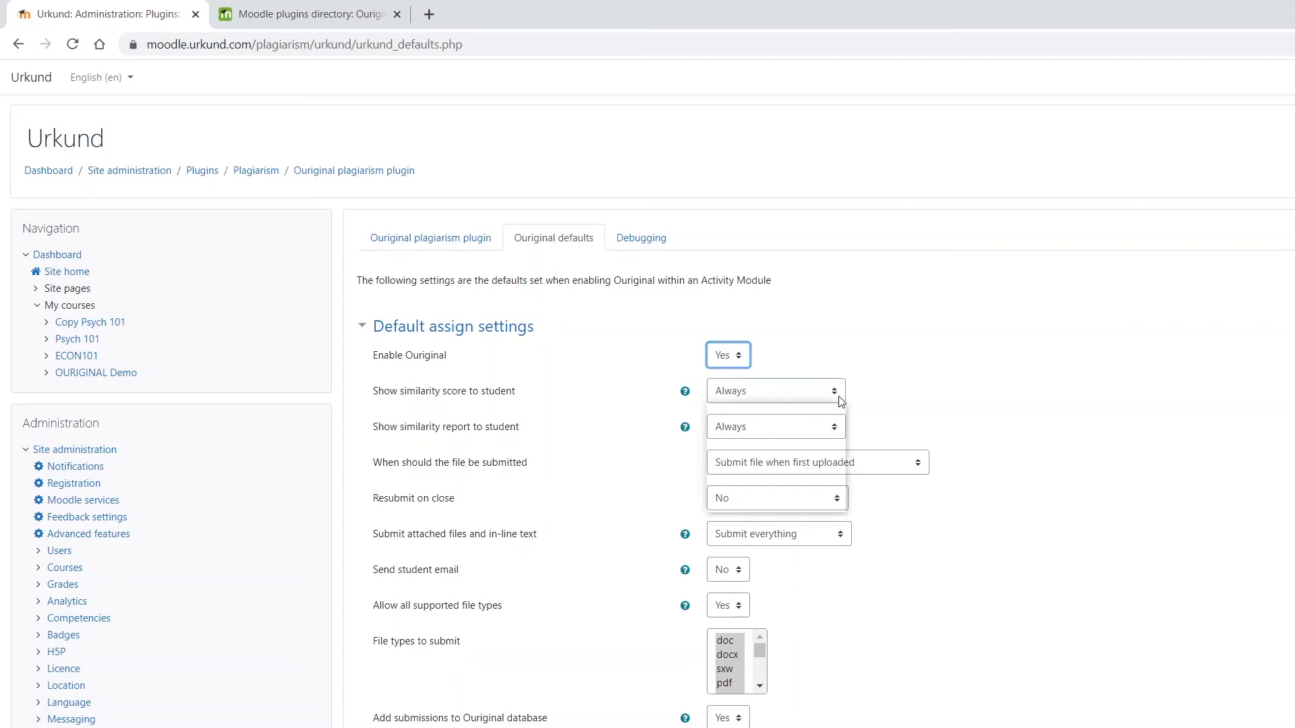
click(774, 392)
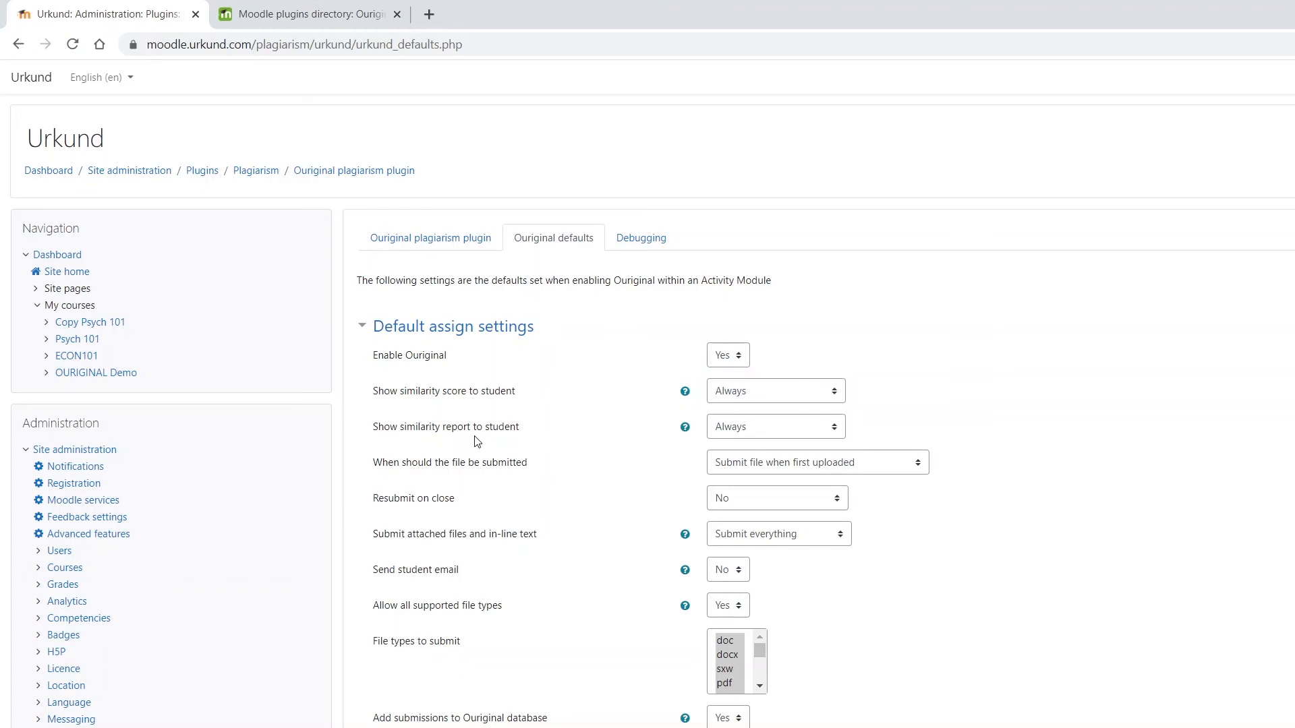
mouse_move(839, 439)
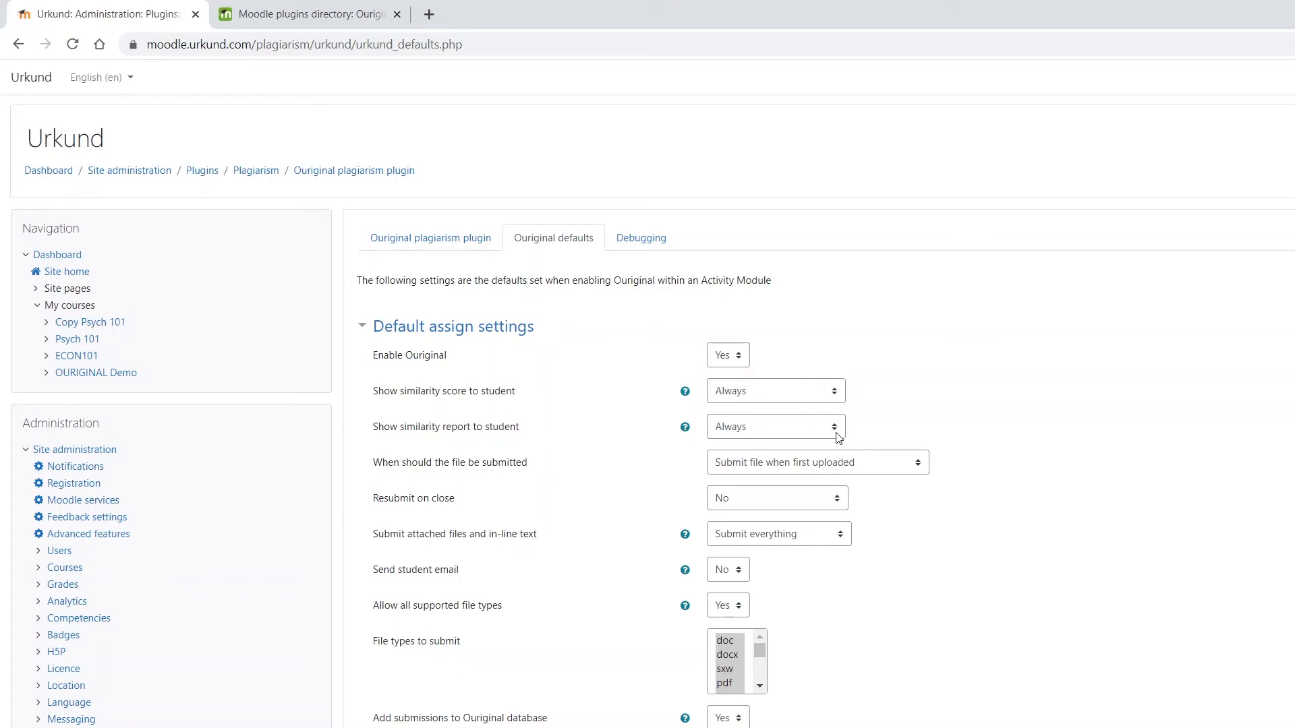
click(774, 426)
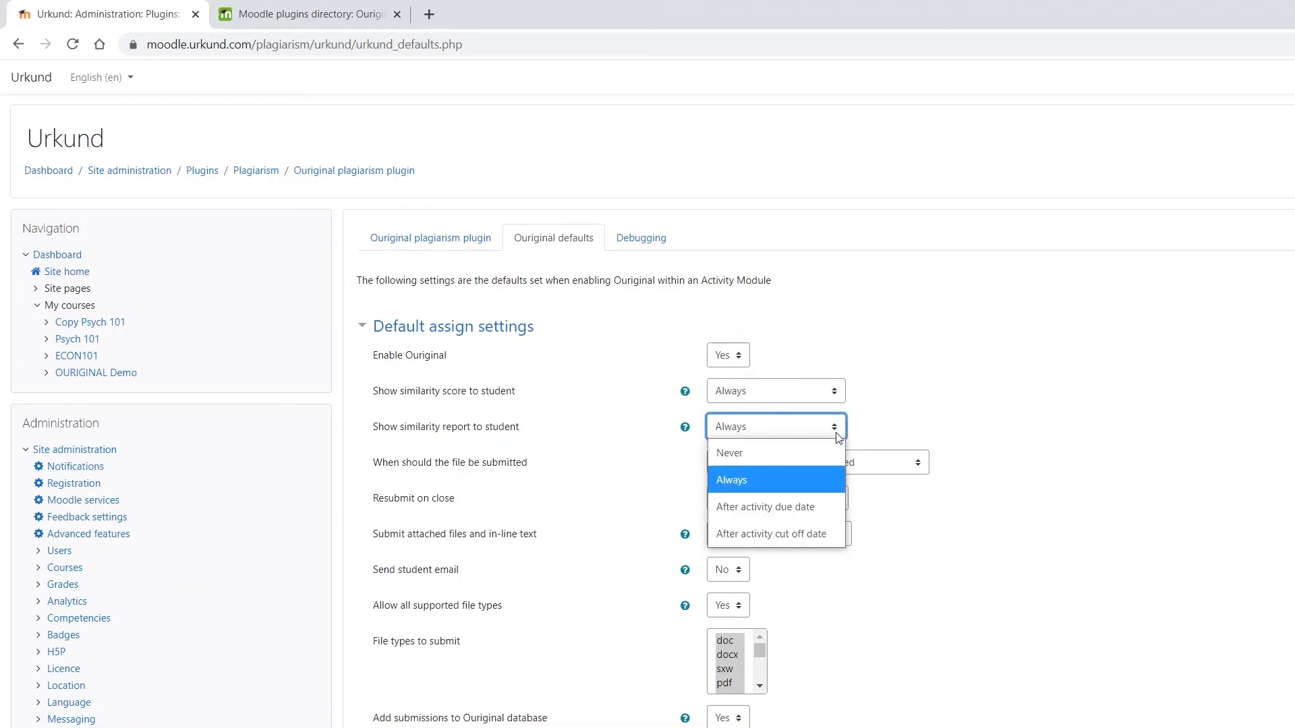
click(729, 481)
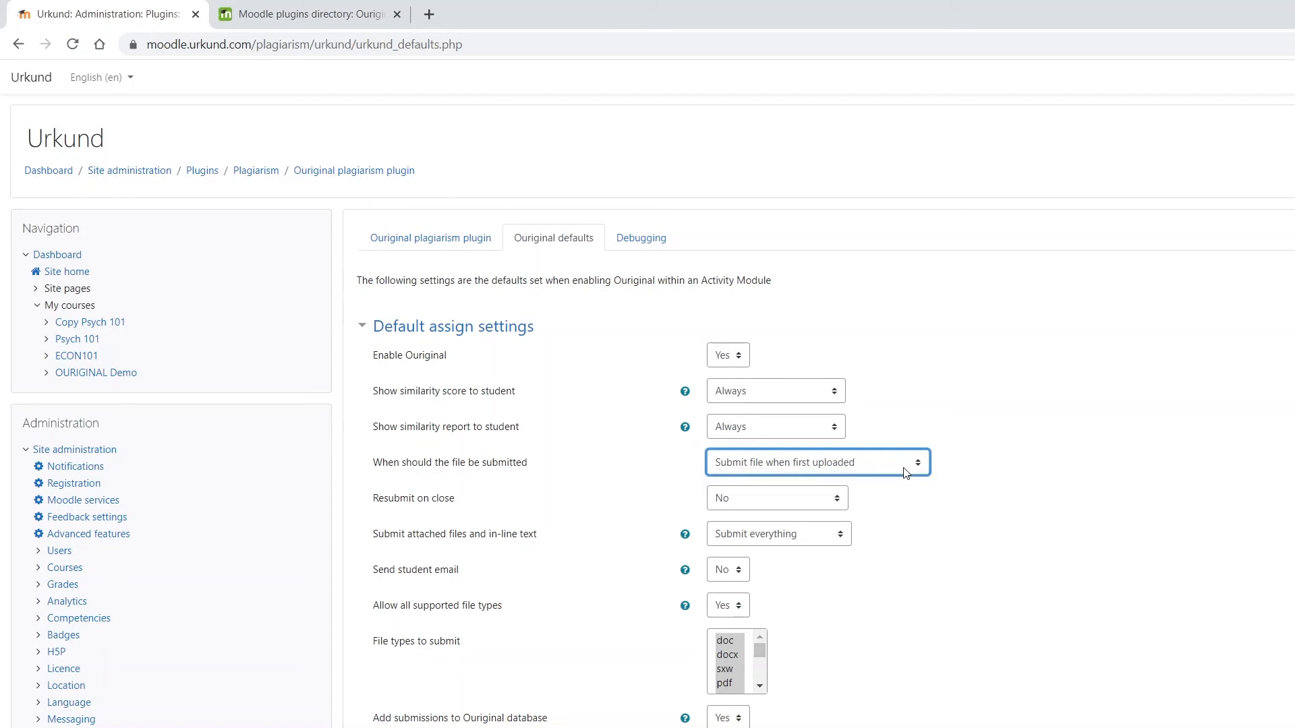
mouse_move(753, 503)
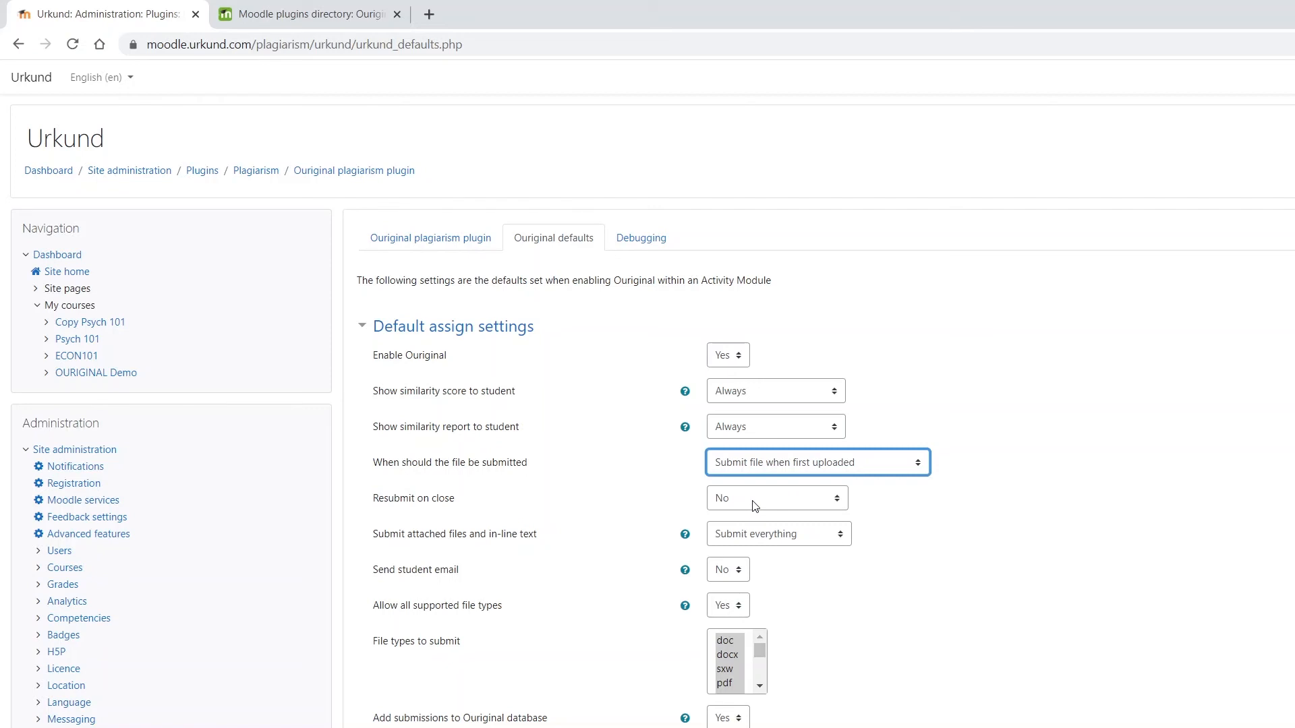
mouse_move(436, 561)
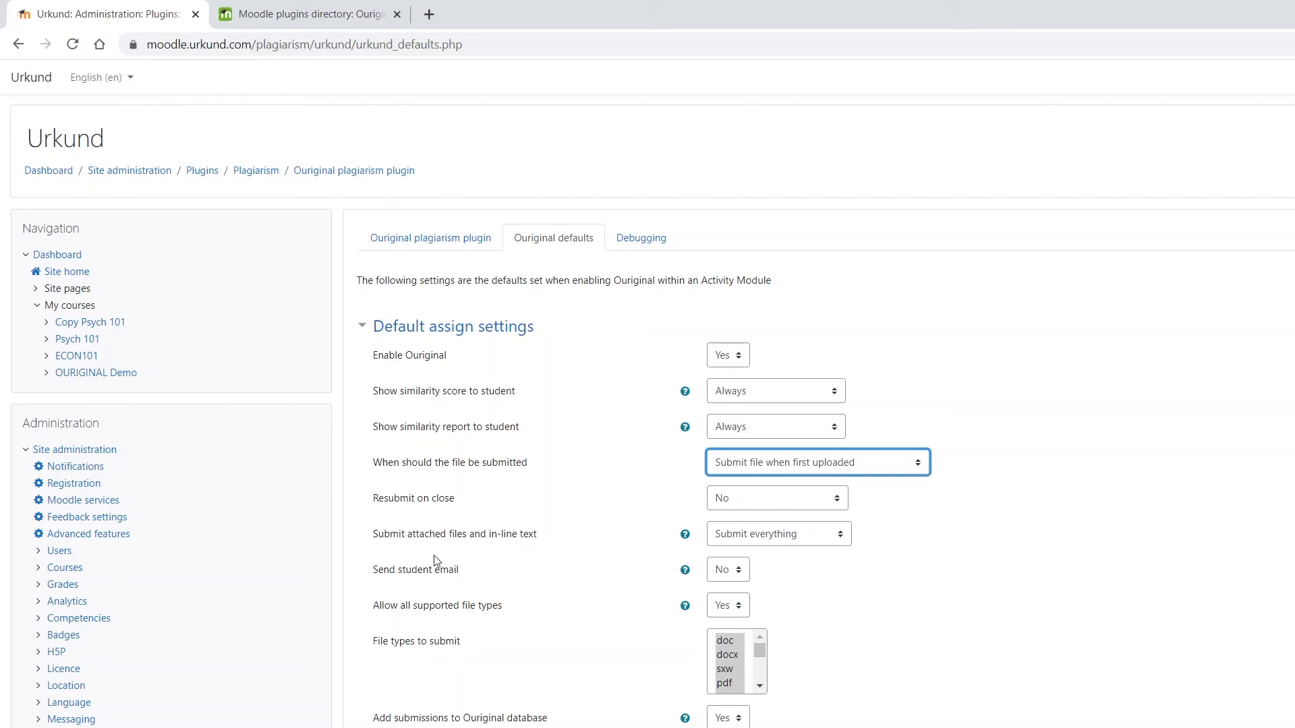
- Allow all supported file types, select doc and docx, and save the default assignment settings
double_click(453, 534)
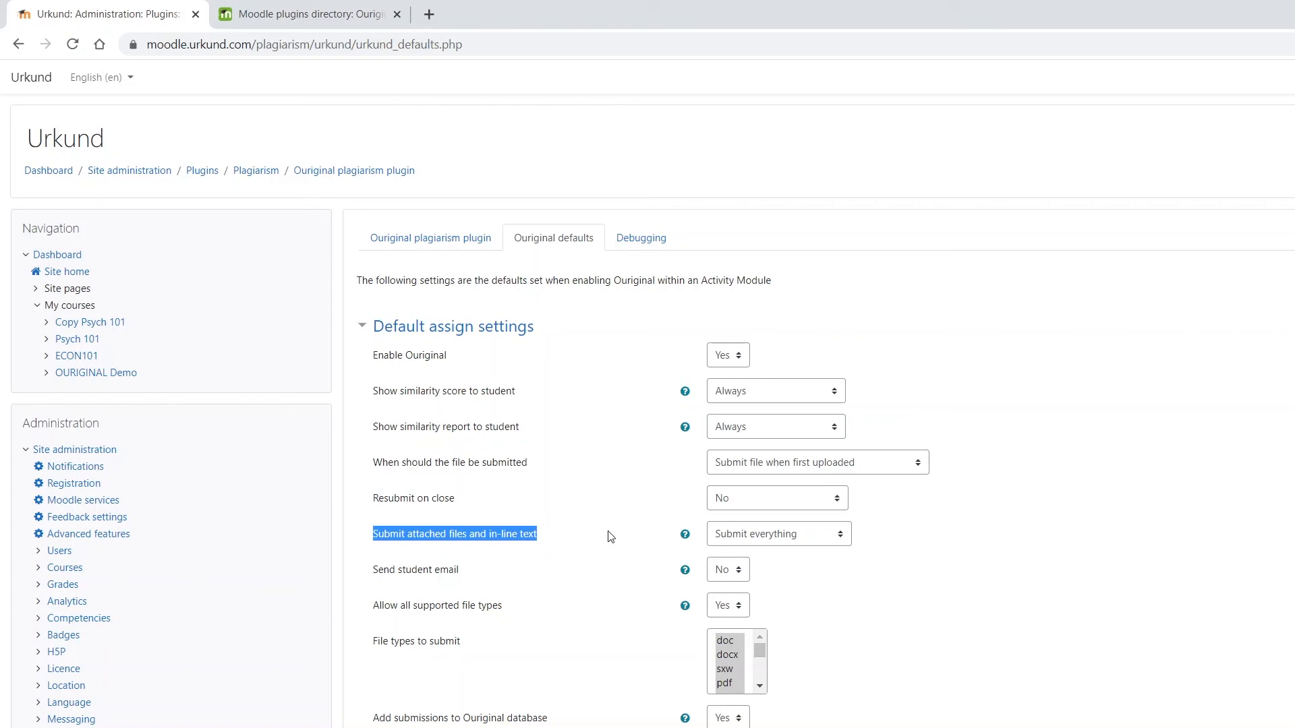
mouse_move(371, 587)
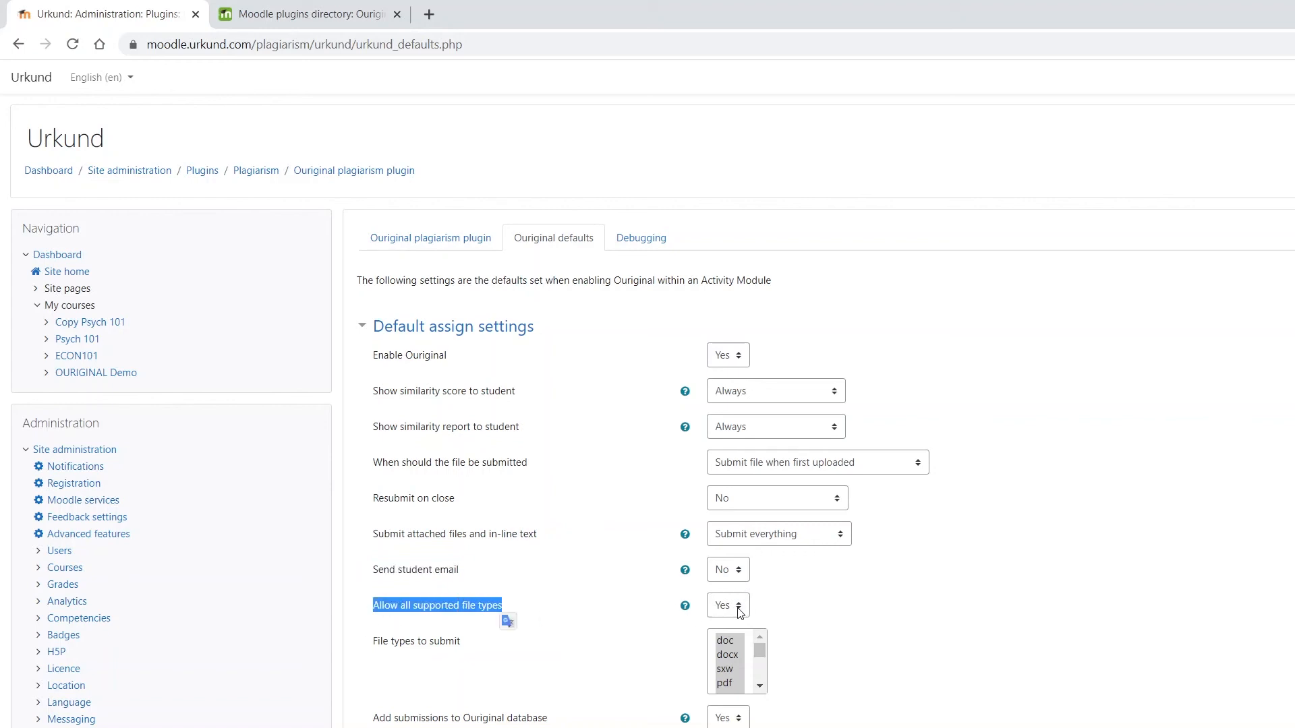
click(727, 605)
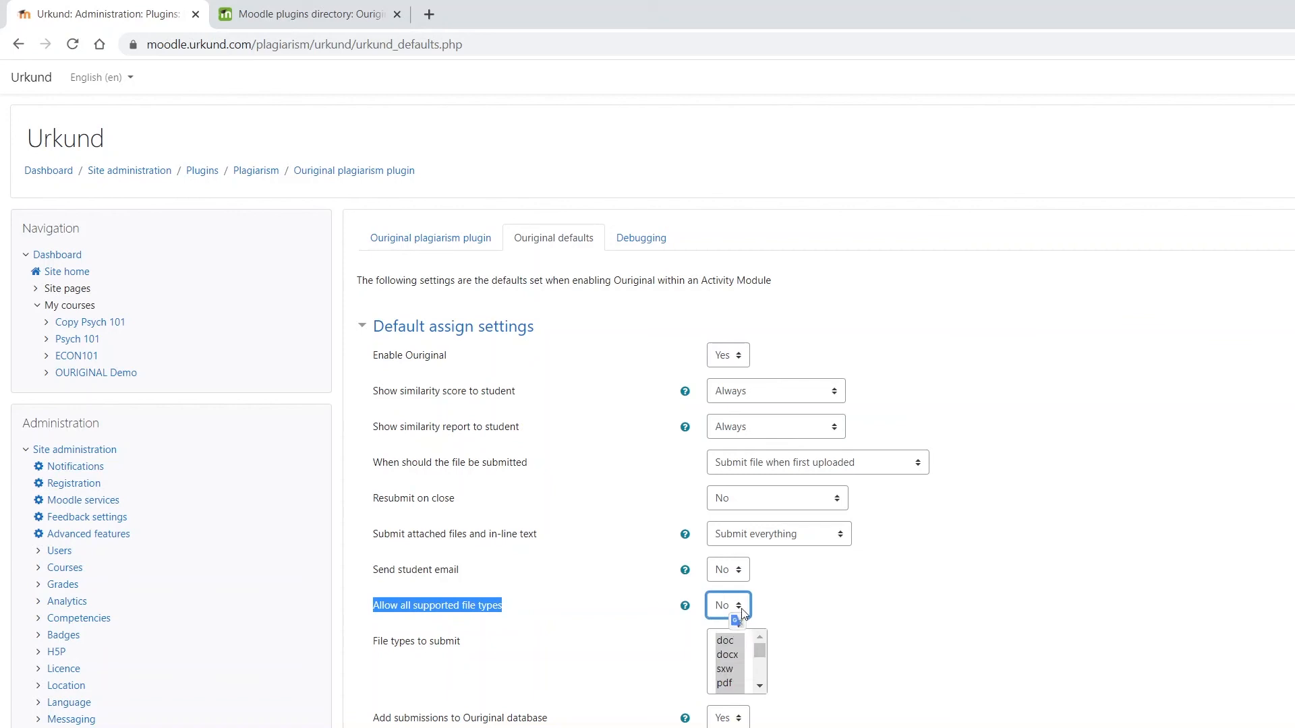
click(727, 606)
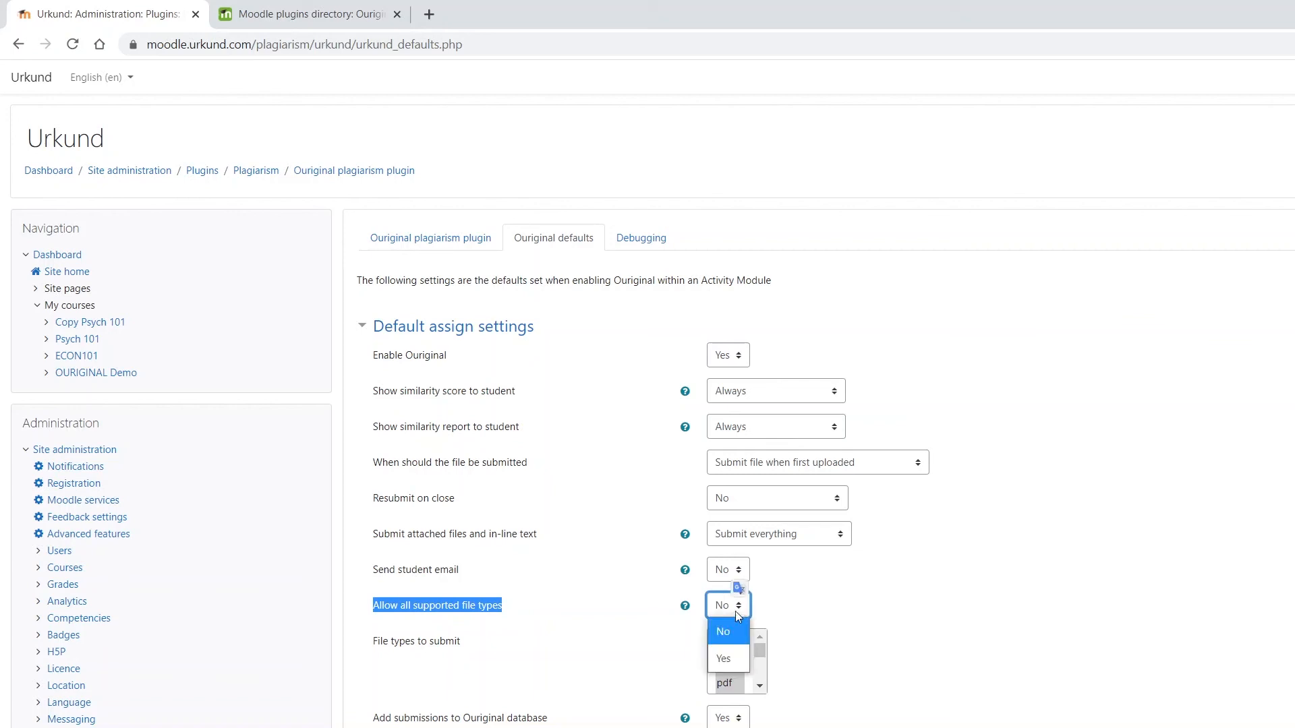
click(723, 658)
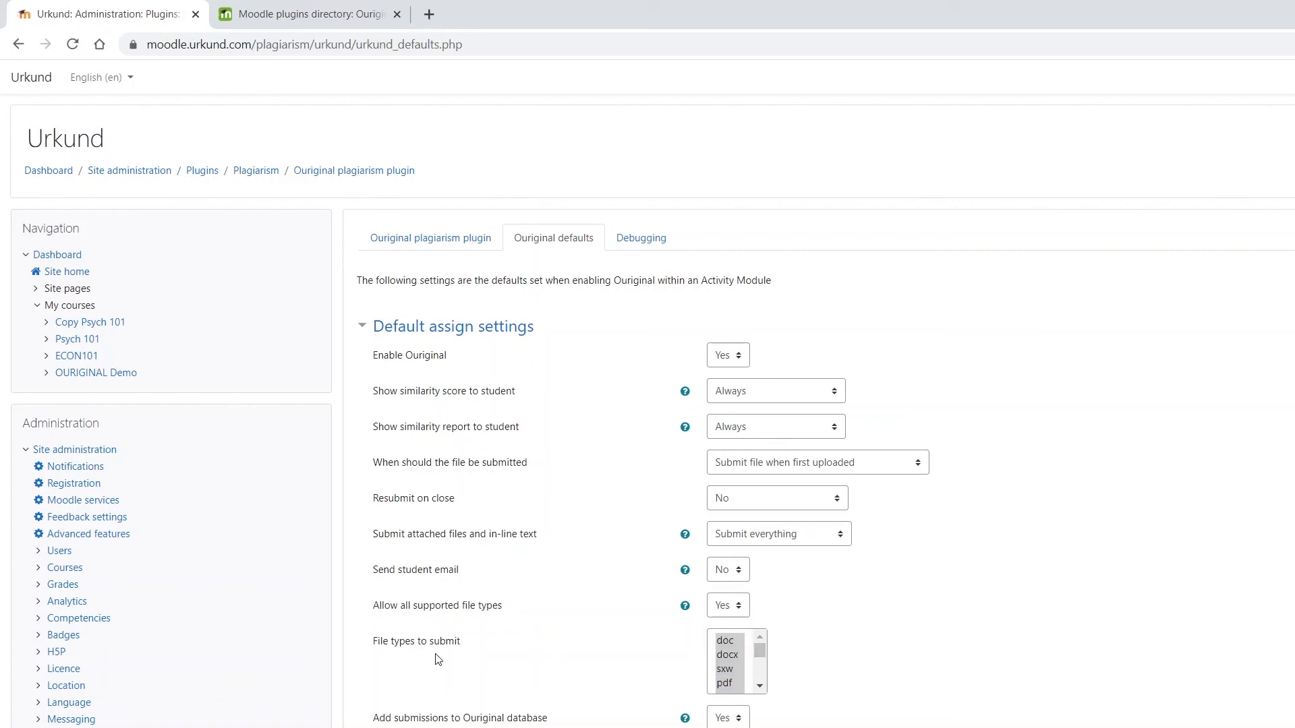
double_click(417, 640)
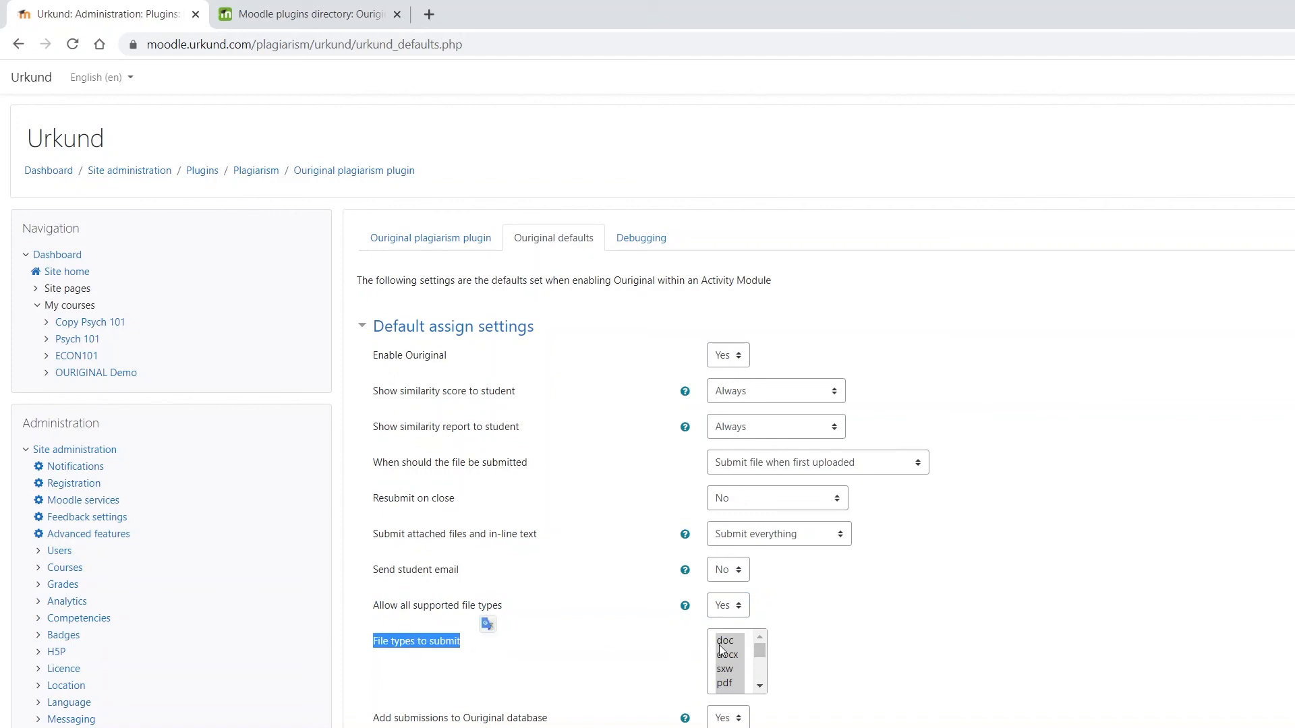
click(725, 639)
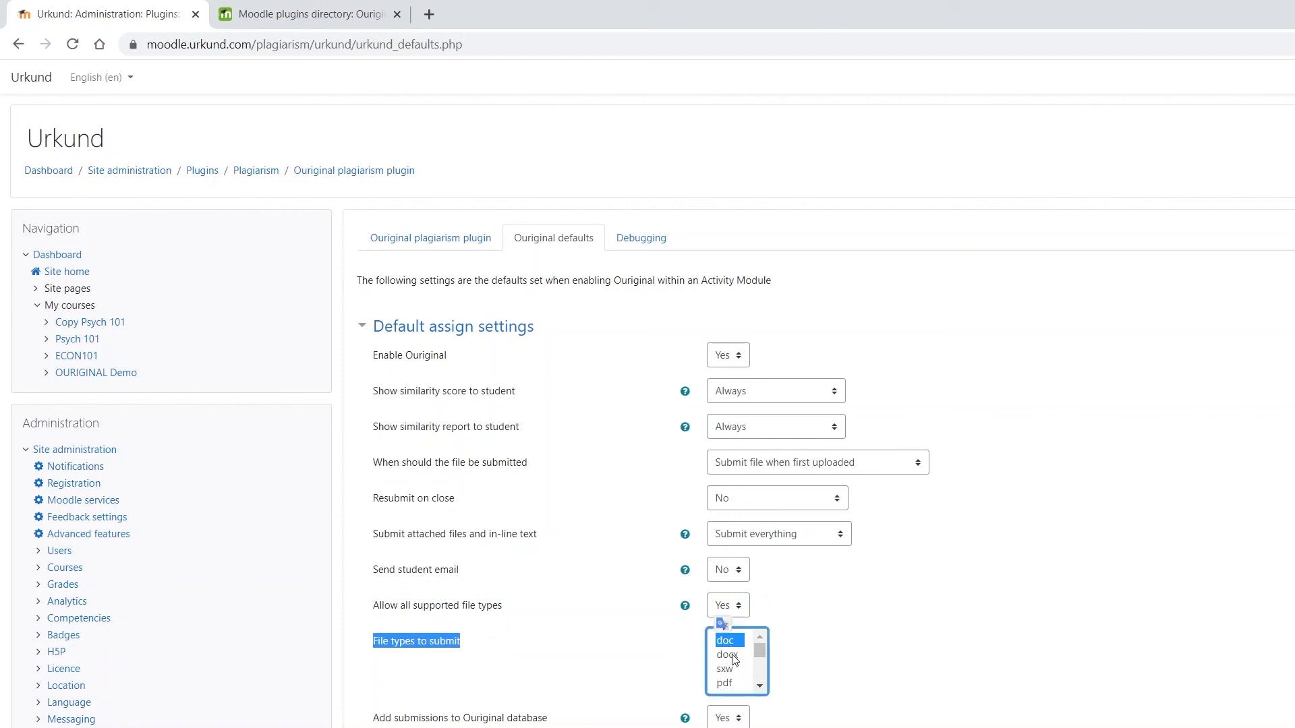
click(727, 656)
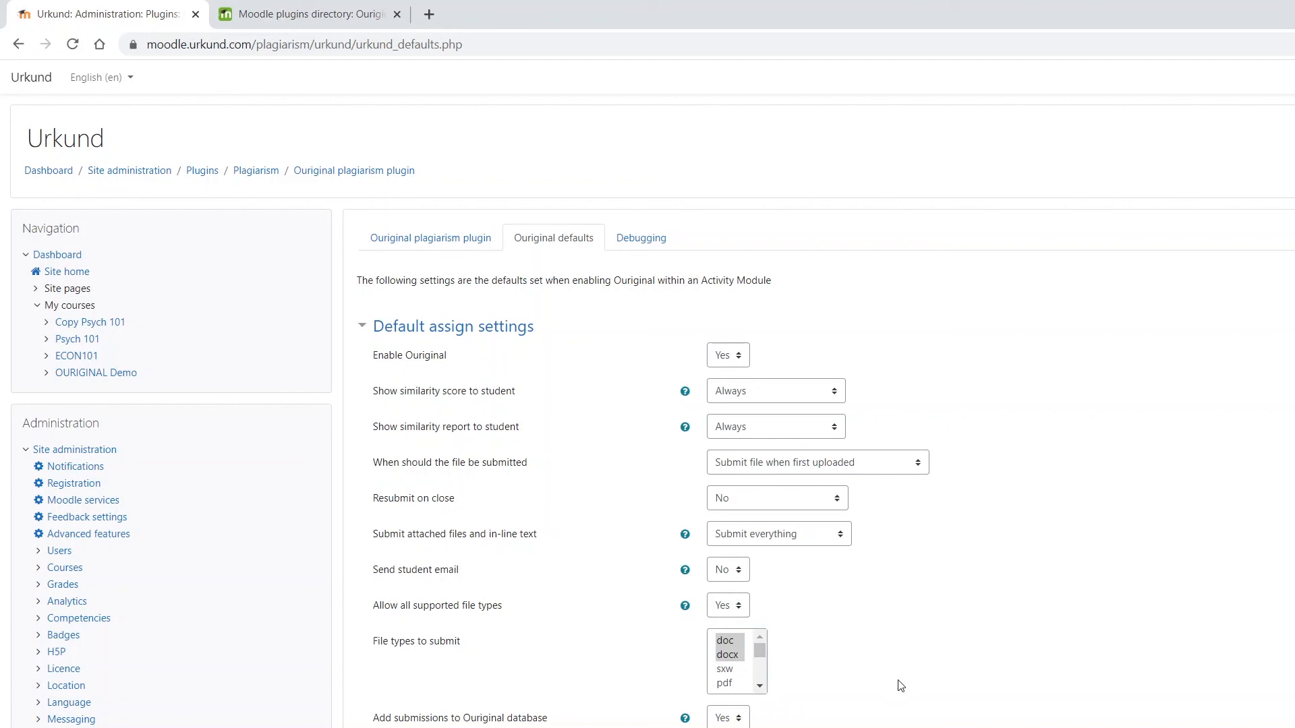
double_click(437, 717)
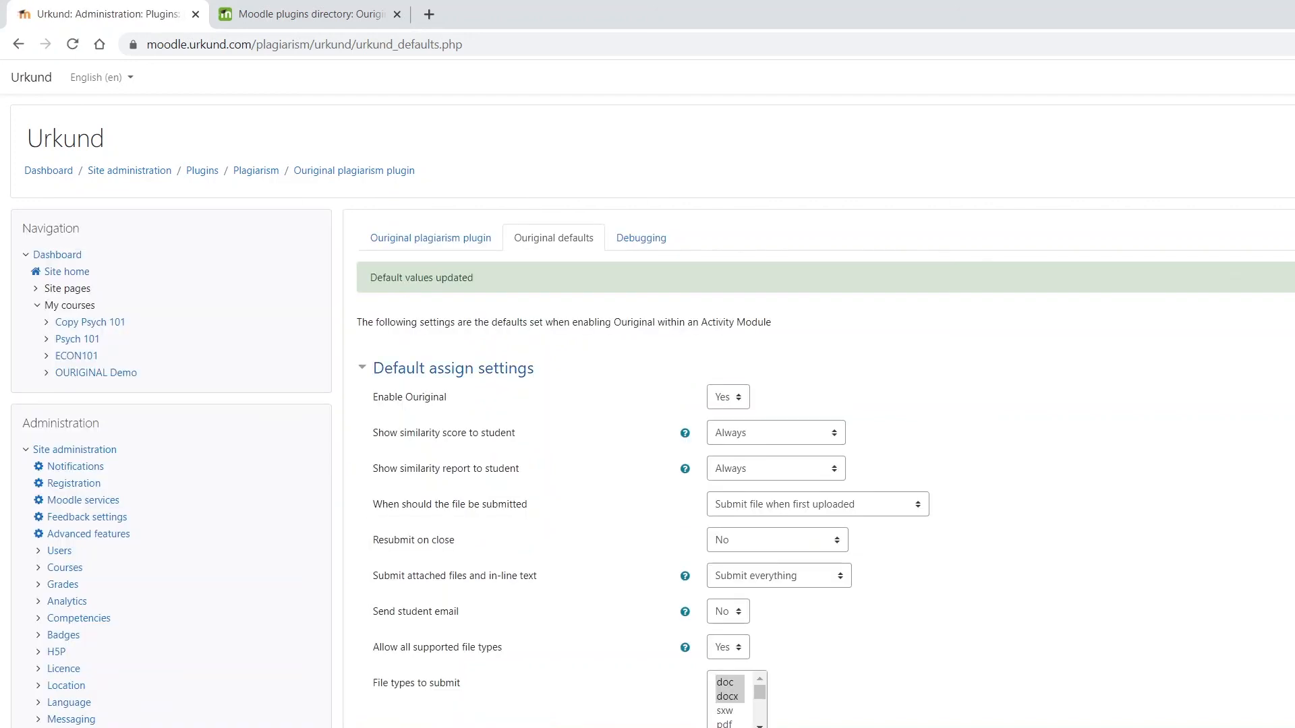
- Return to the Moodle dashboard via the breadcrumb
click(48, 171)
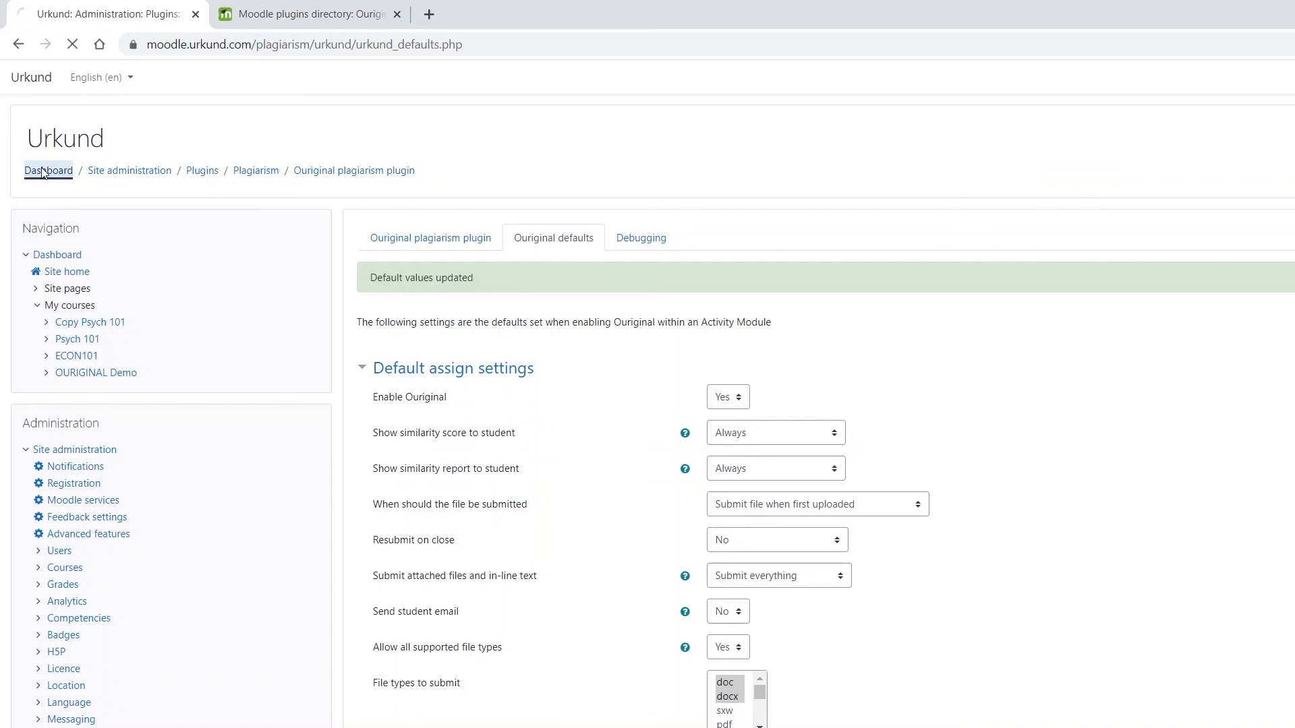
click(48, 170)
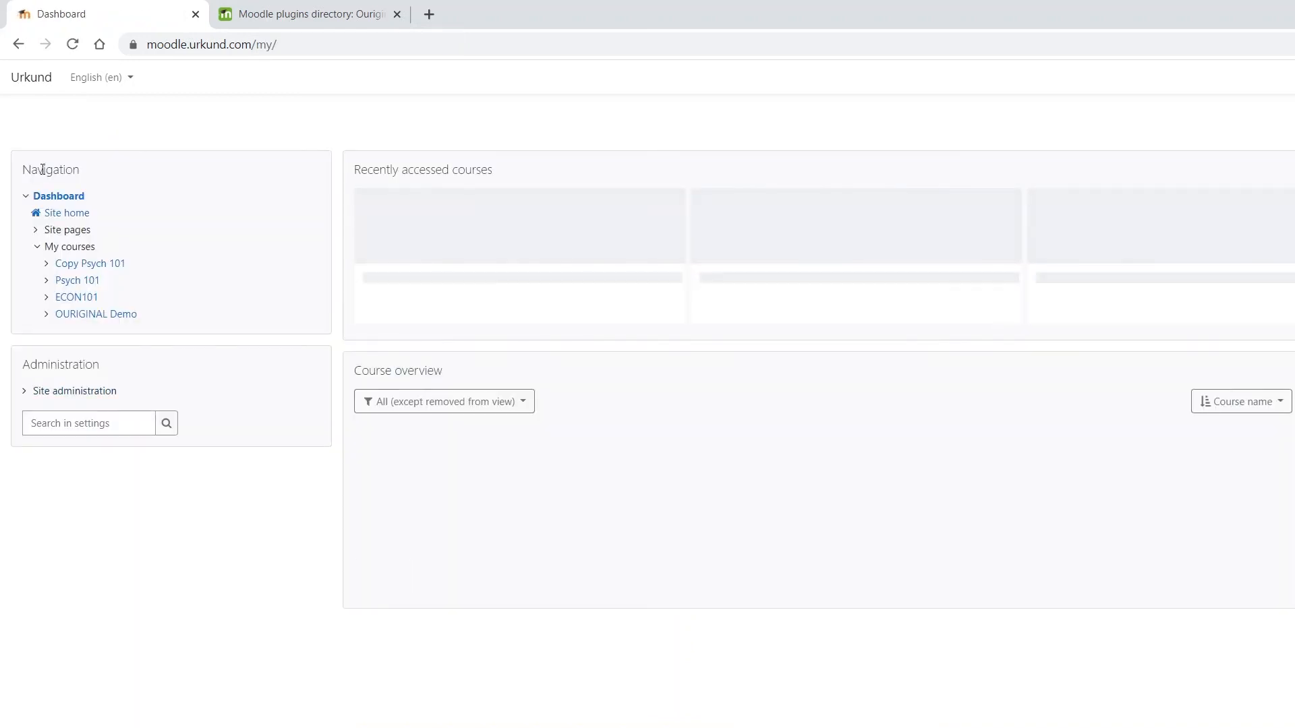